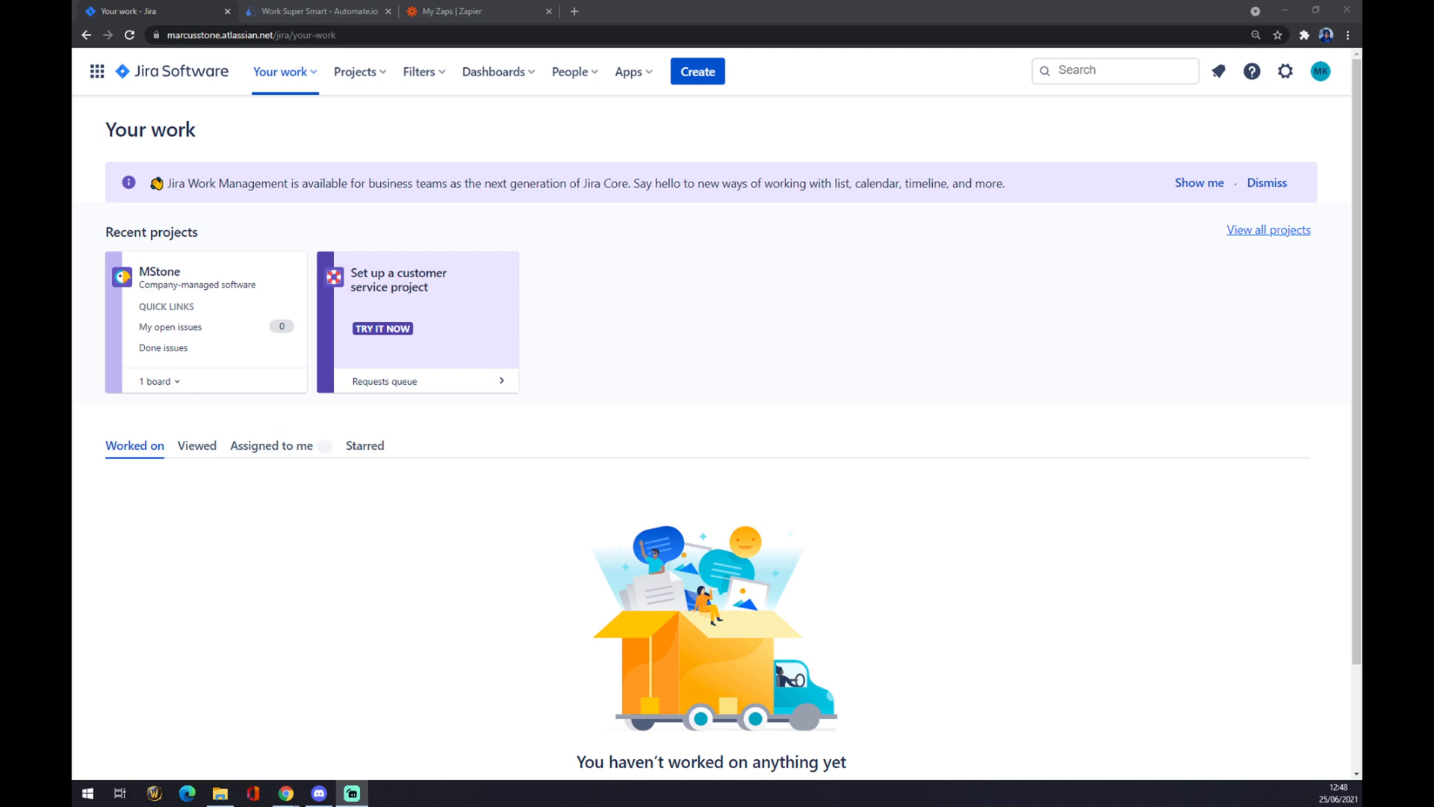
mouse_move(183, 302)
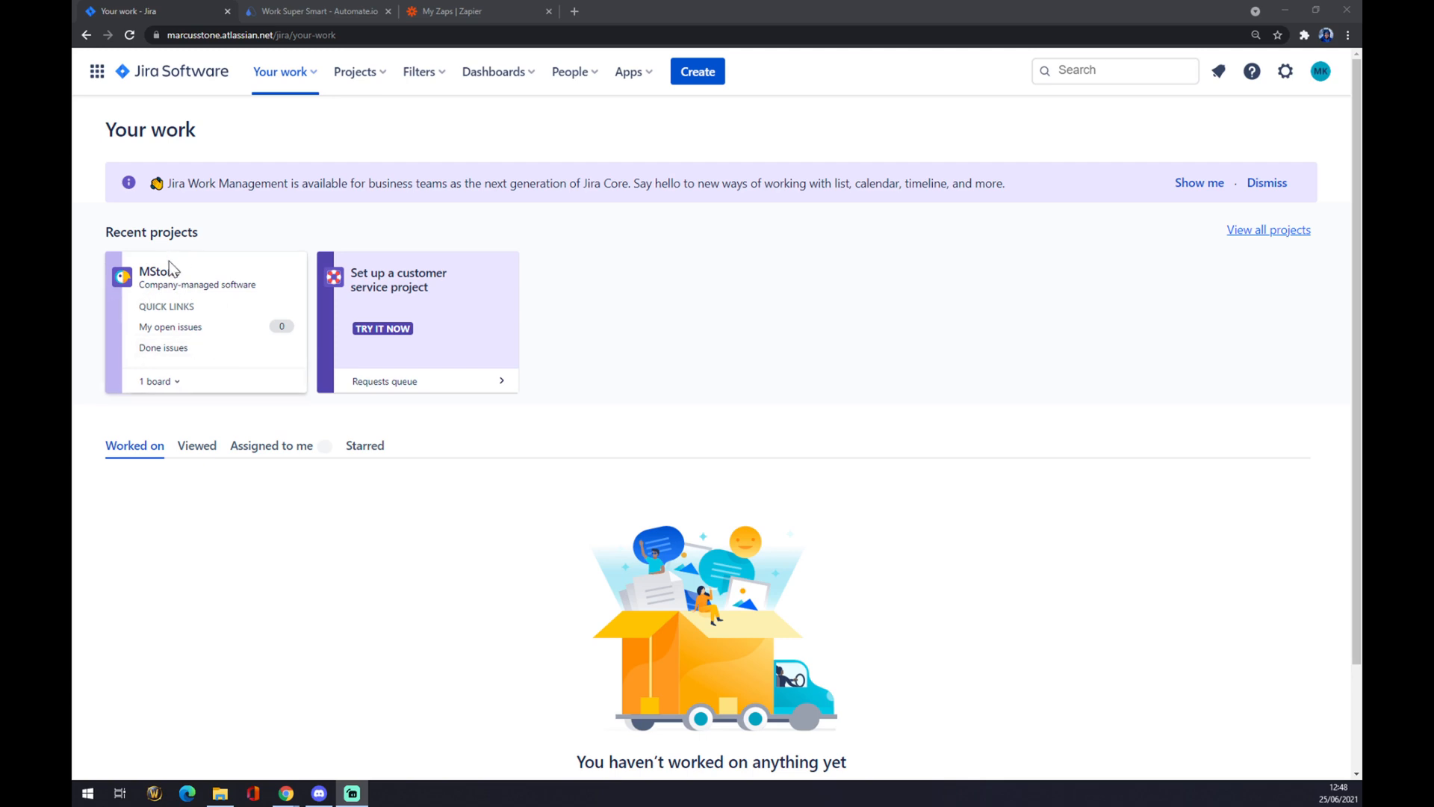
mouse_move(217, 239)
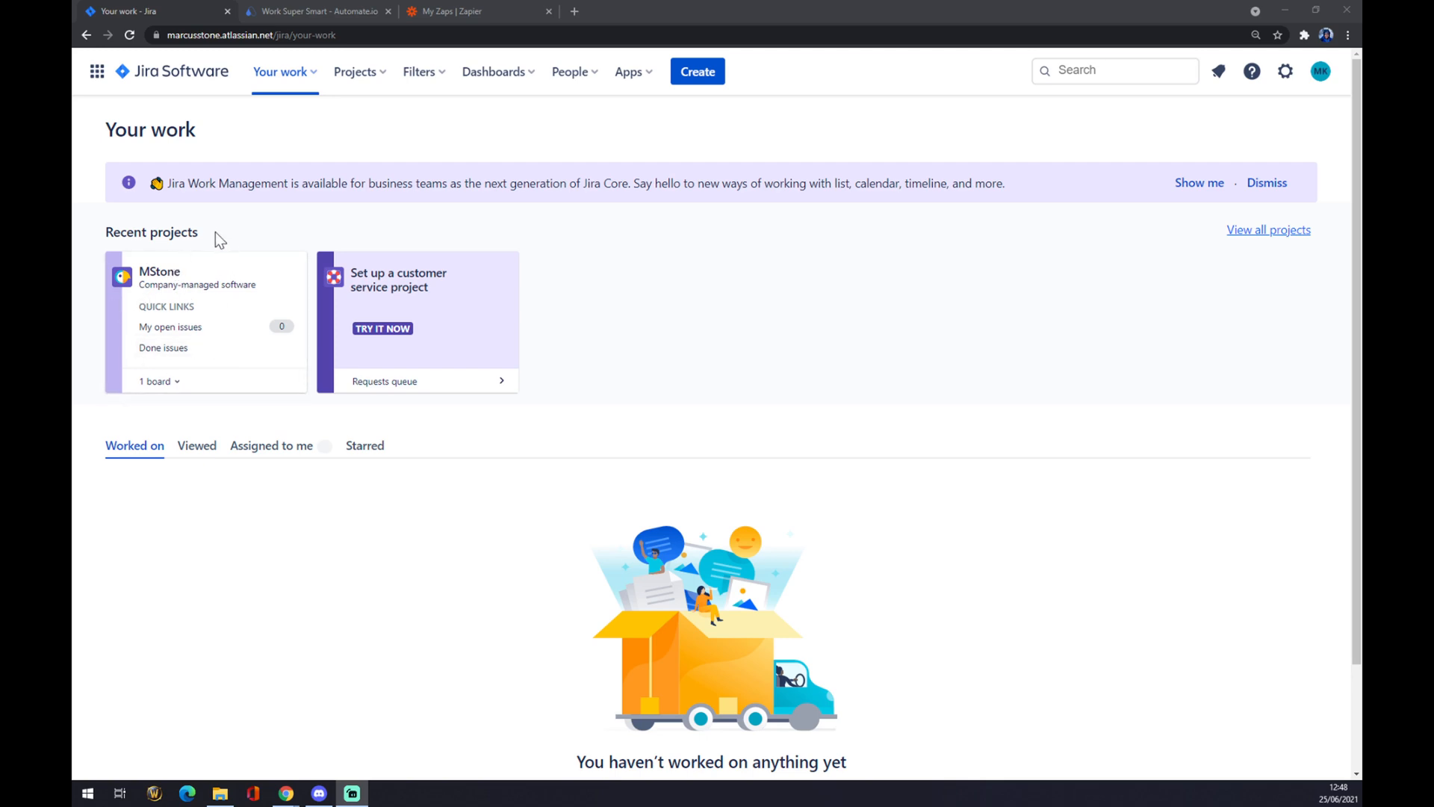
mouse_move(225, 231)
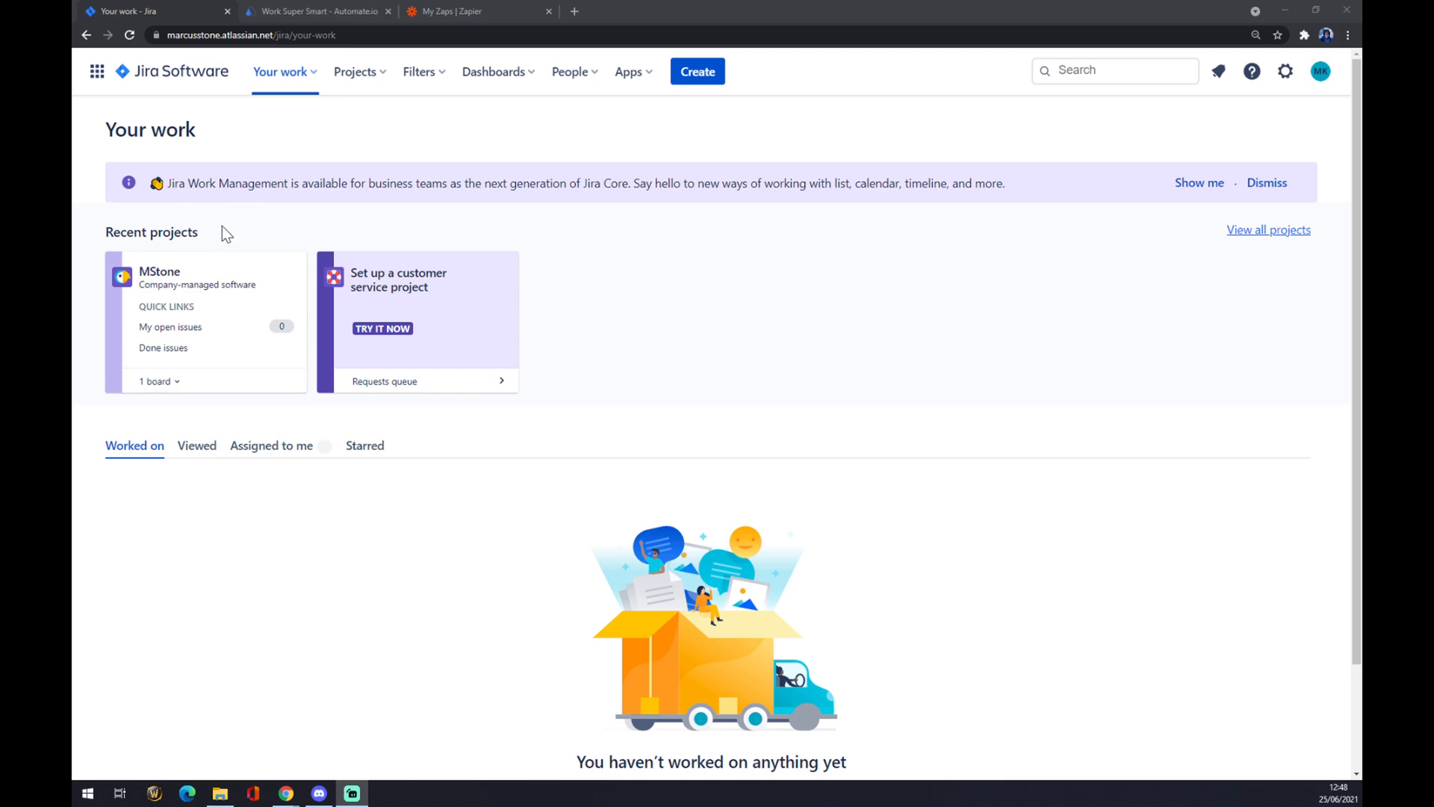
mouse_move(224, 220)
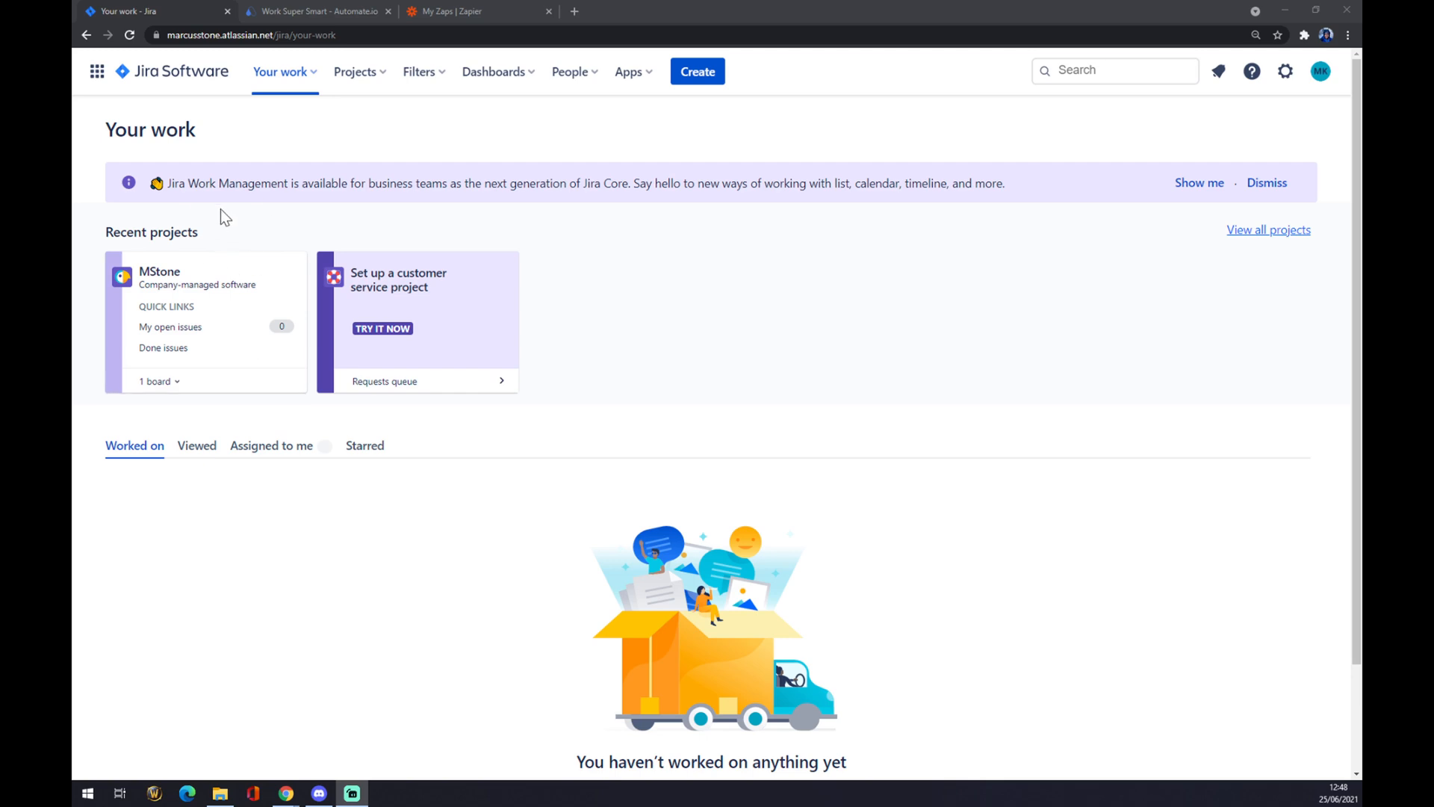
Step: Open the Apps dropdown in Jira's top navigation bar
click(629, 72)
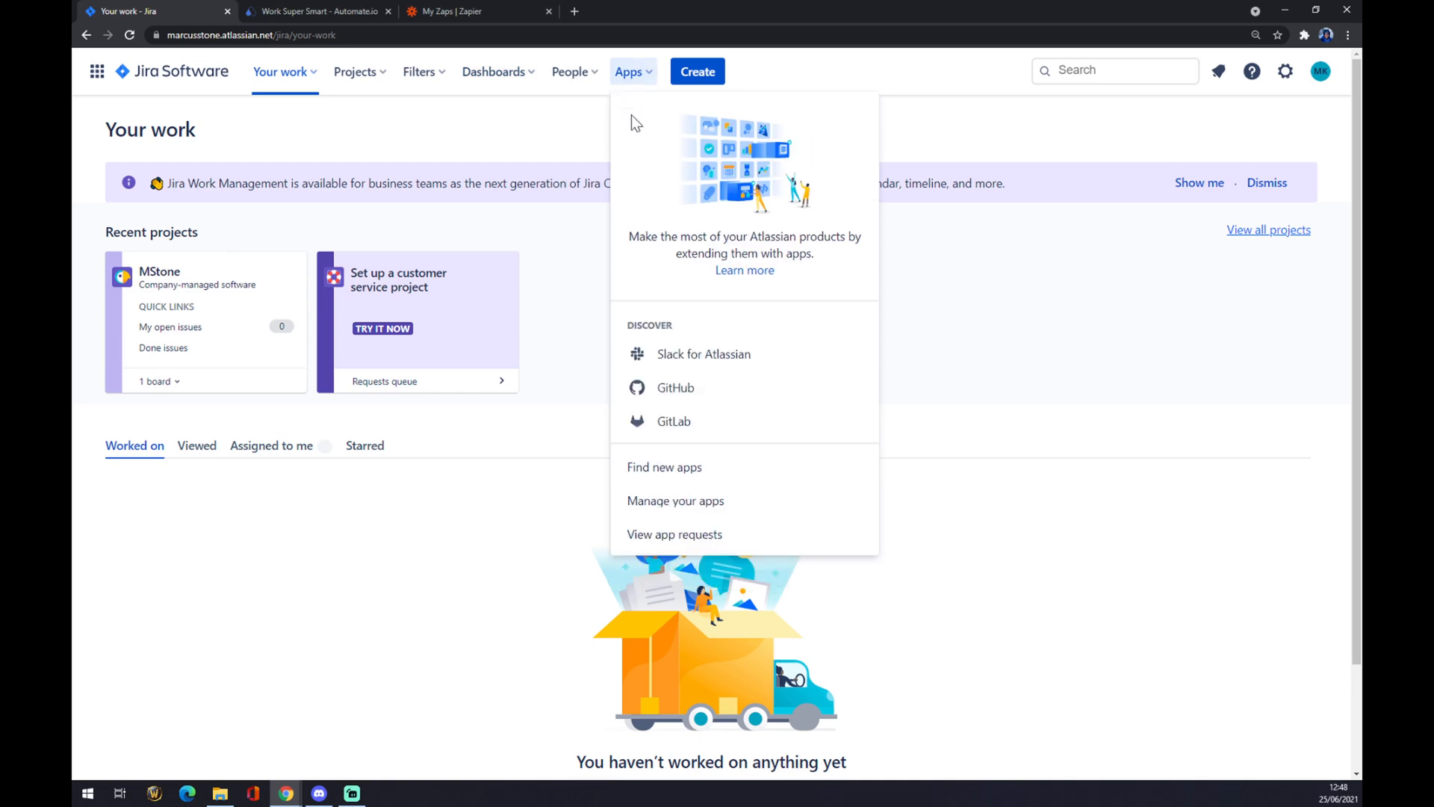
mouse_move(655, 78)
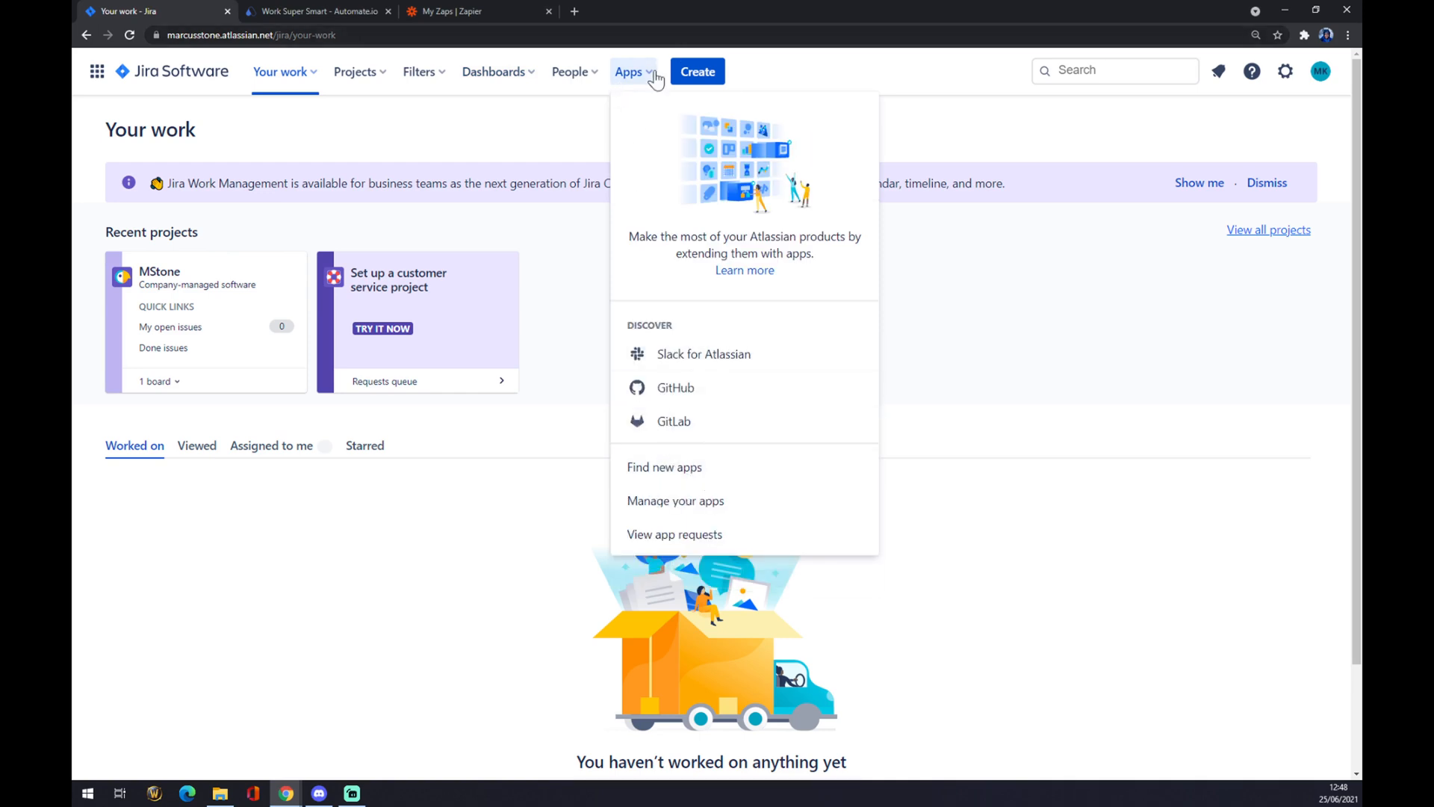
mouse_move(675, 473)
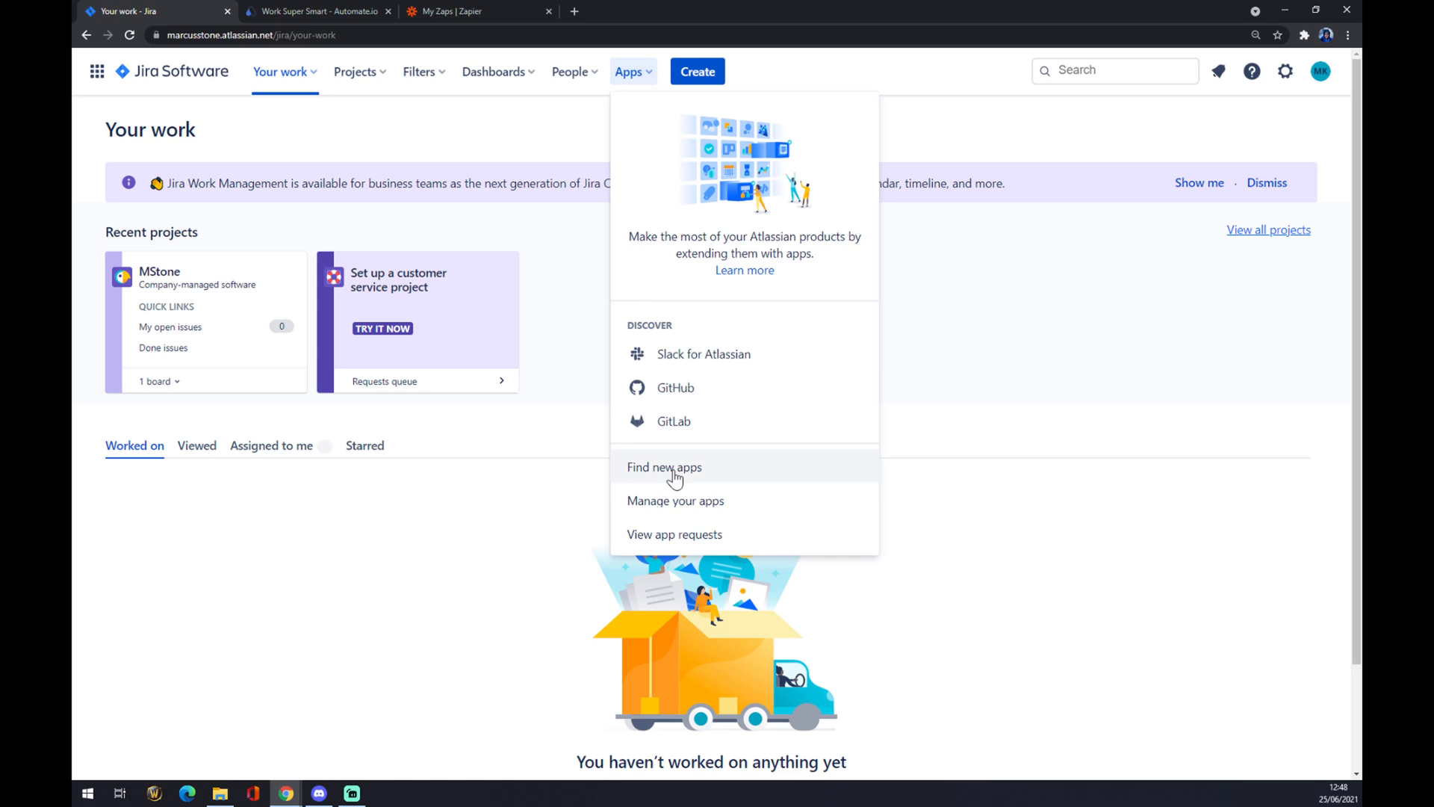
Step: Search the Jira marketplace for 'sheets' to find Google Sheets Integration
click(664, 466)
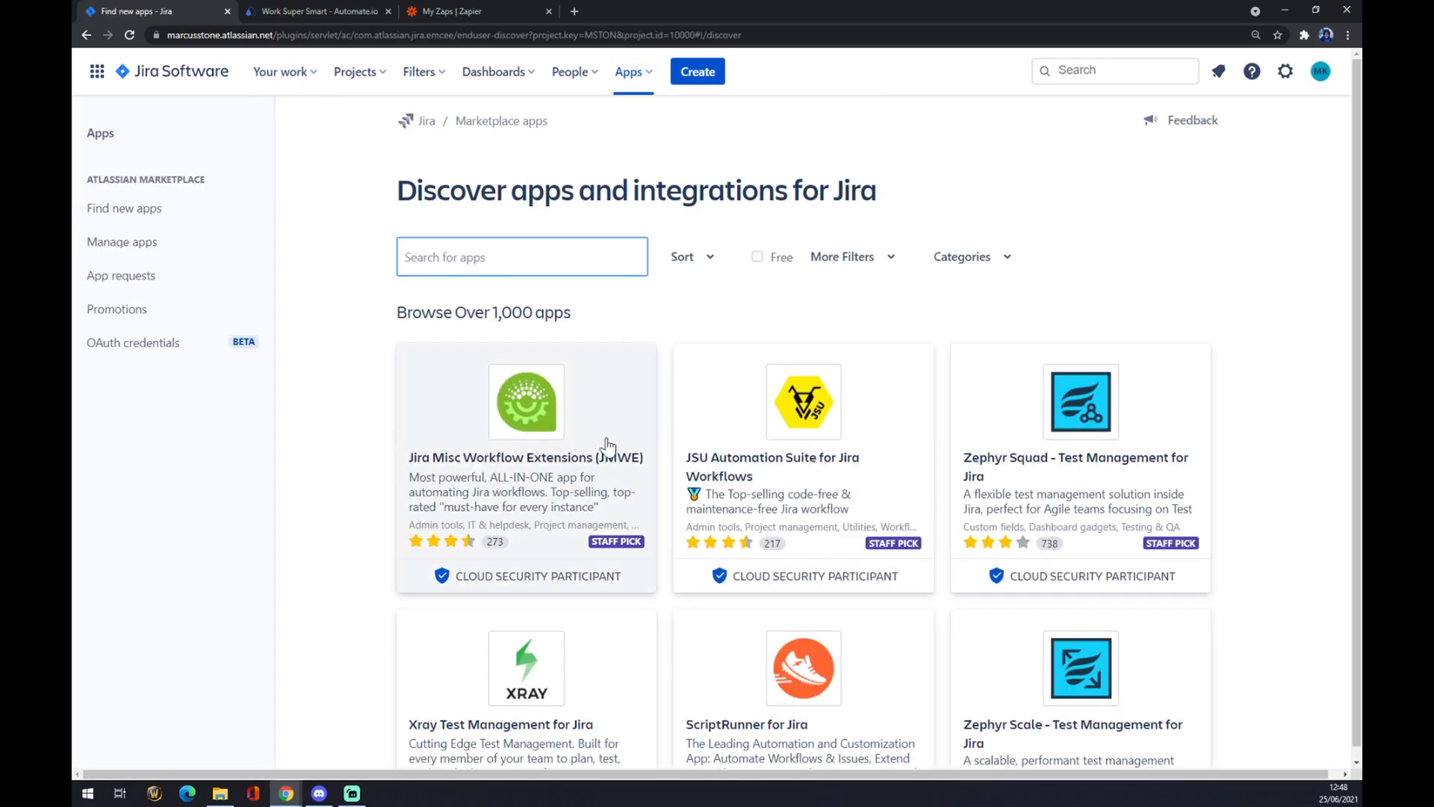
mouse_move(593, 225)
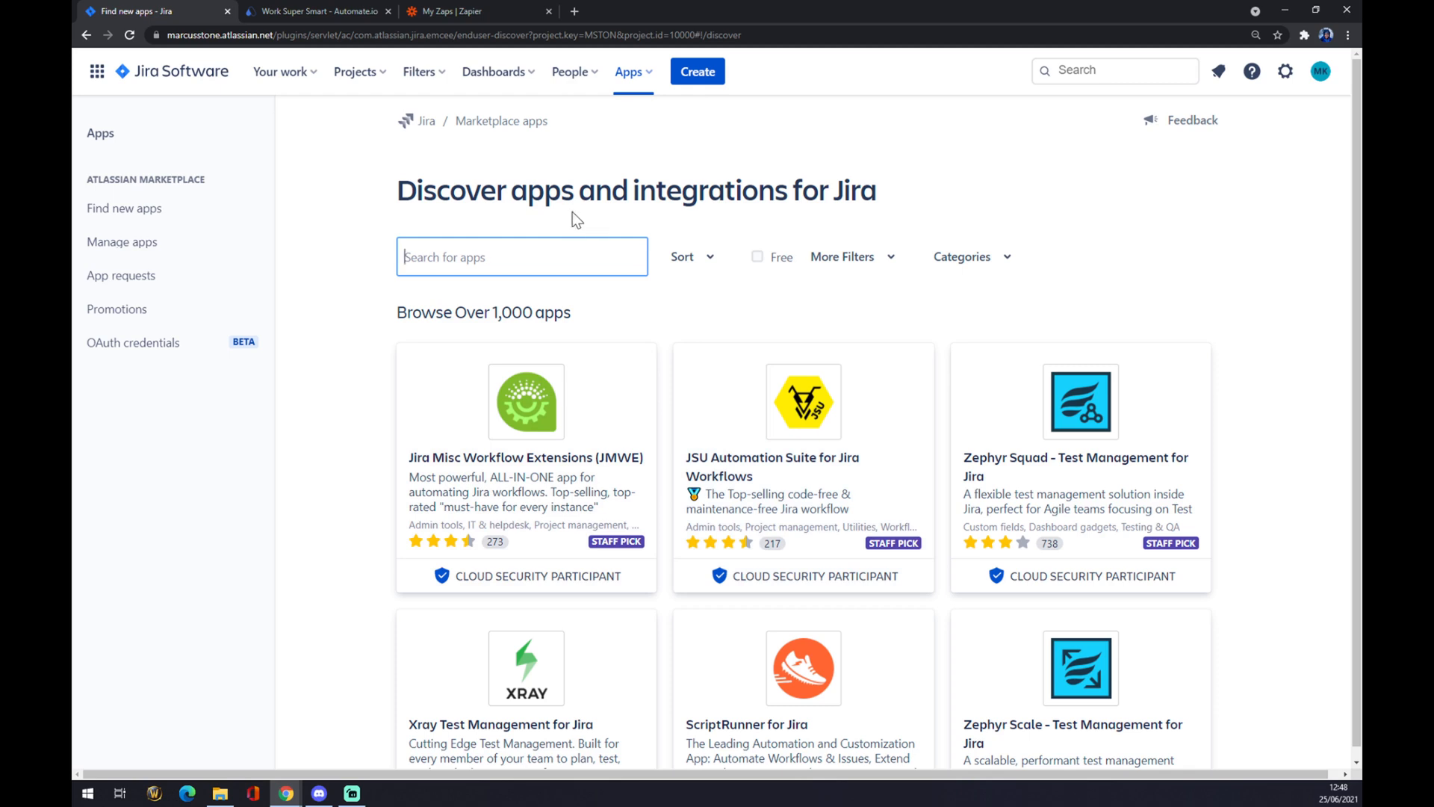
text(sheets)
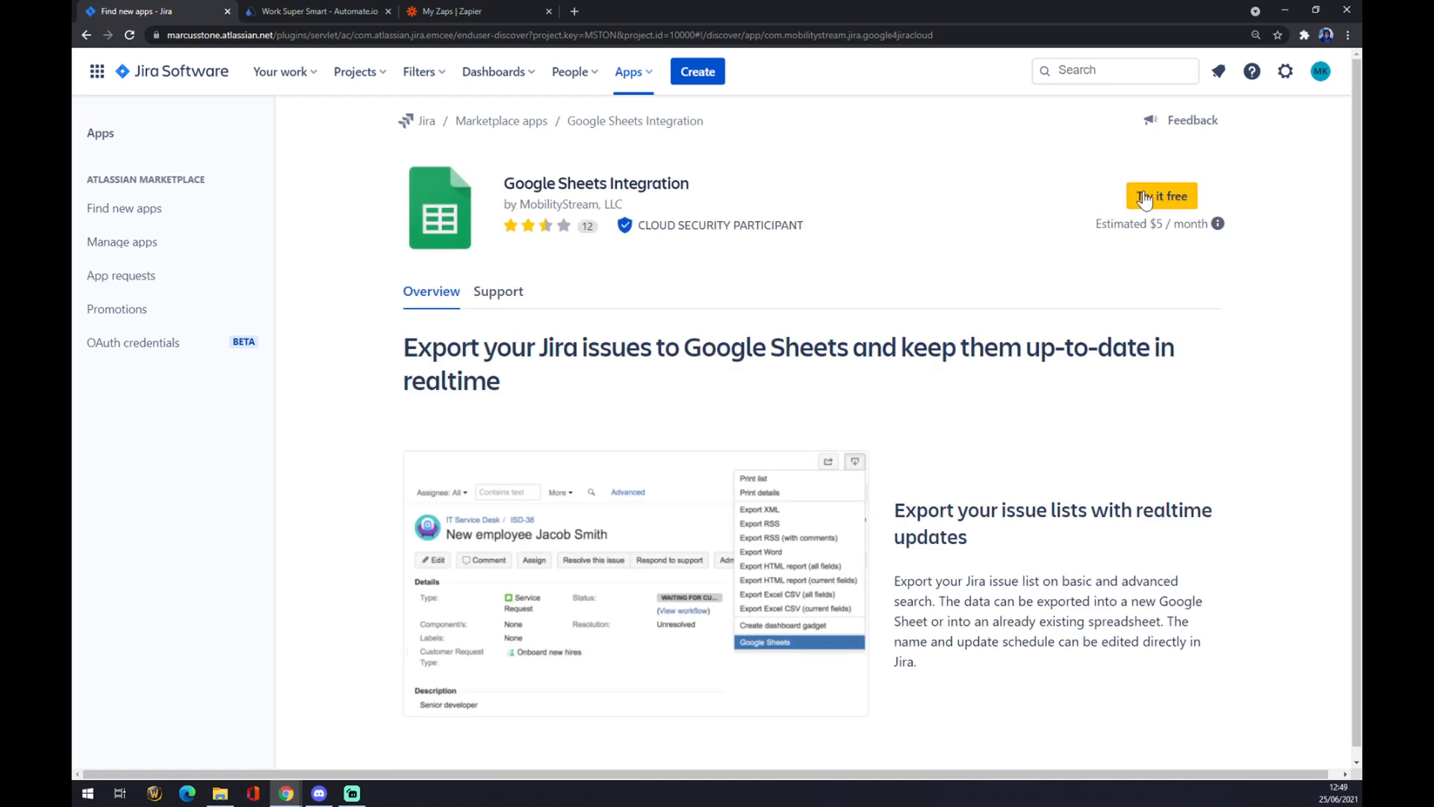
mouse_move(1195, 237)
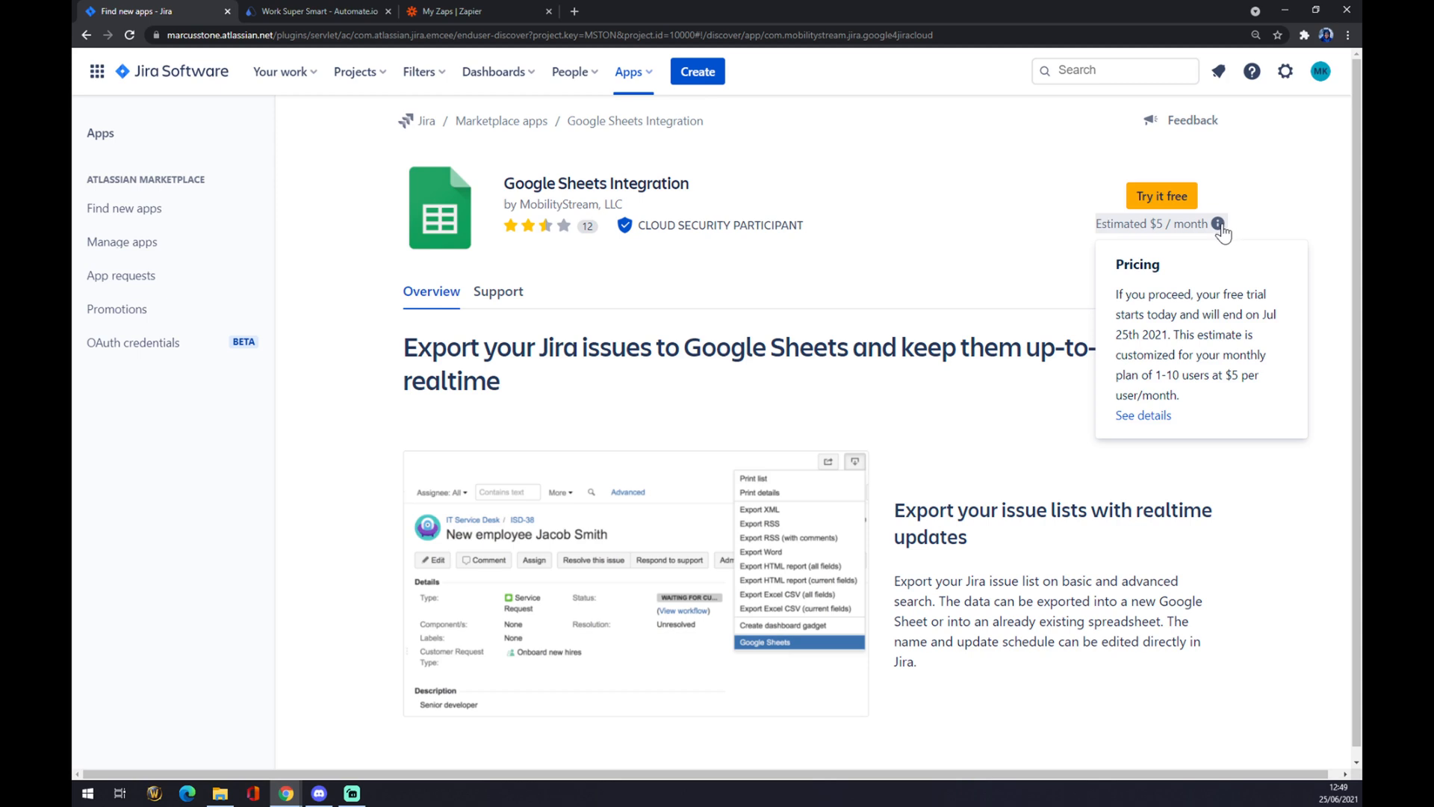
mouse_move(447, 30)
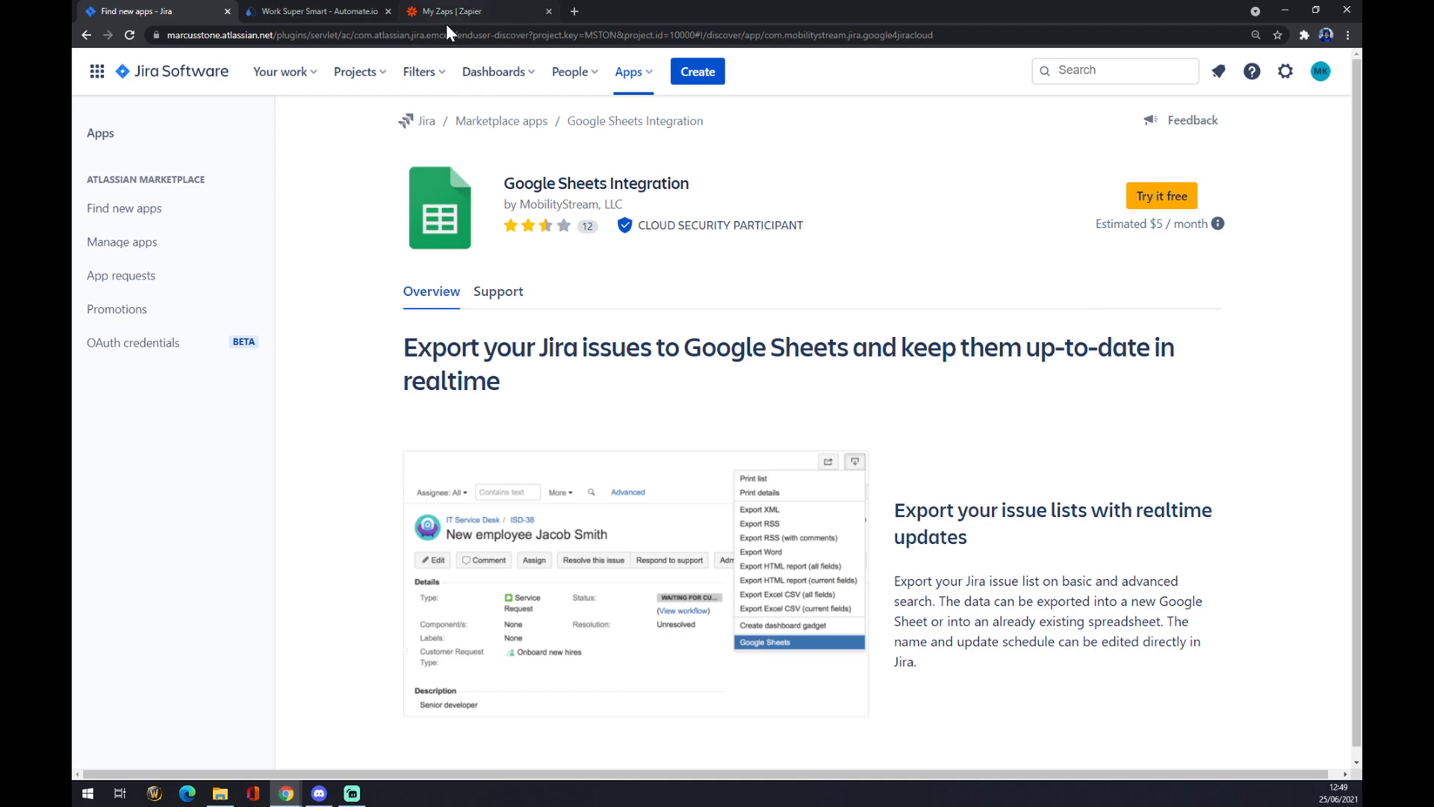
Step: On automate.io, open the Integrations menu and see all app categories
click(316, 12)
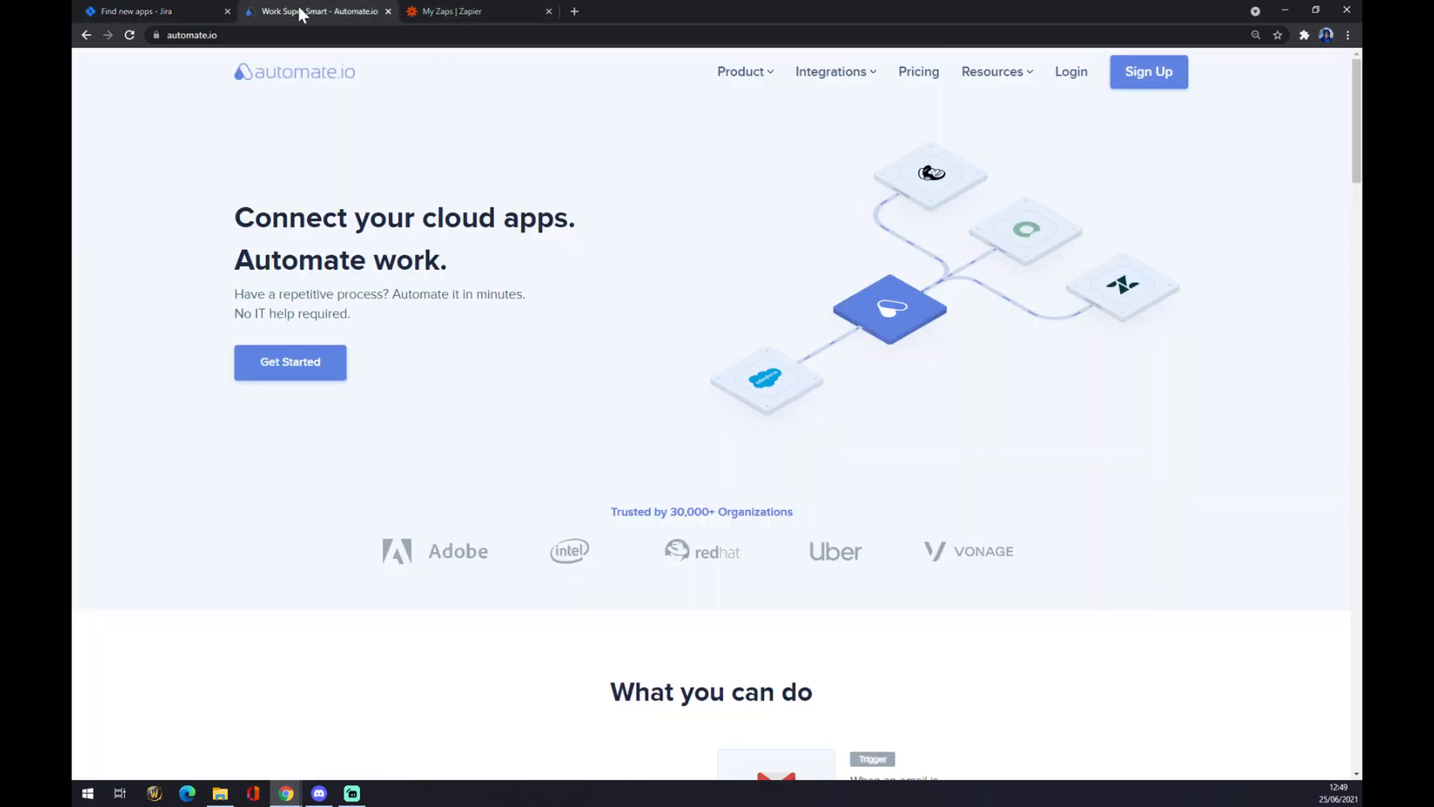
mouse_move(669, 253)
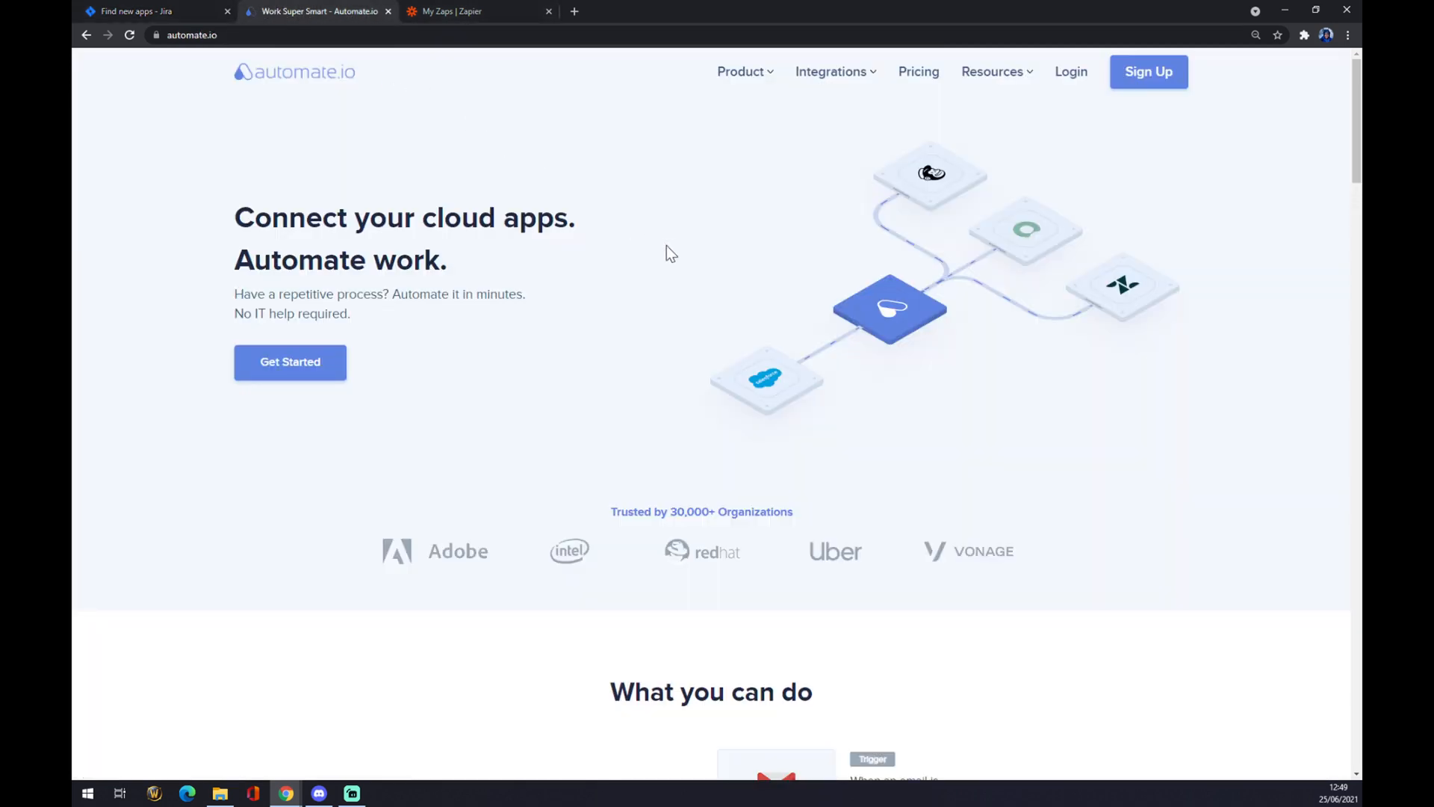
scroll(down, 3)
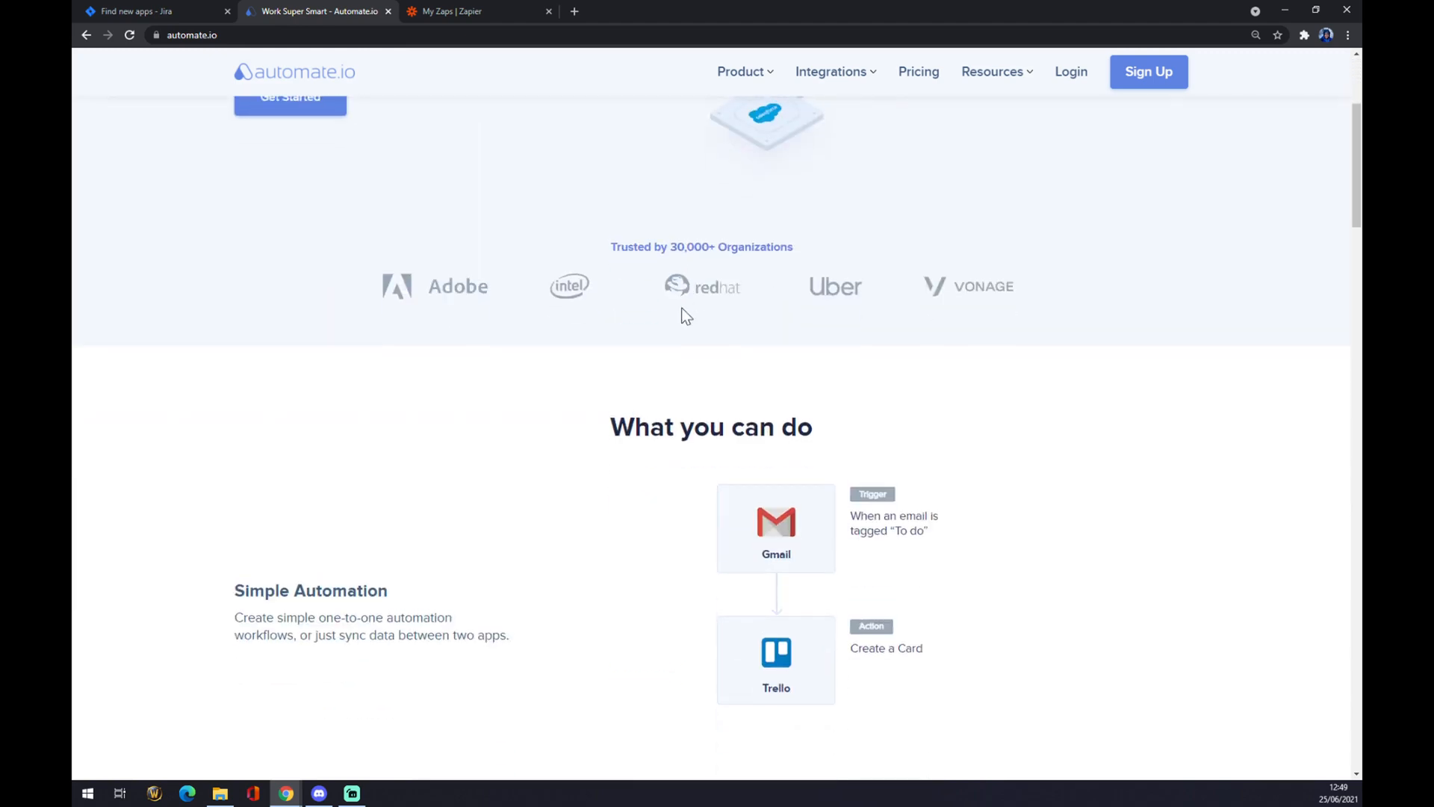
scroll(up, 3)
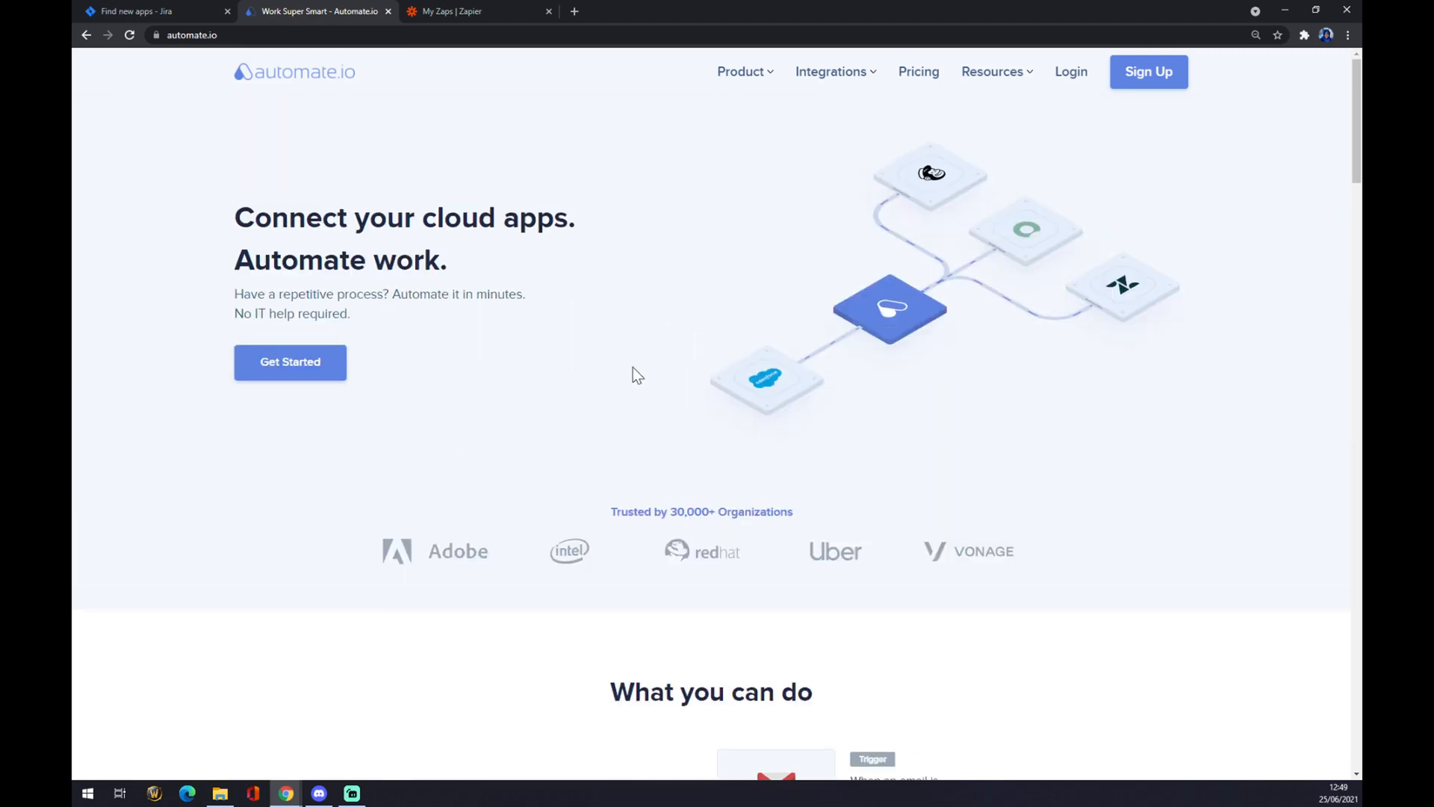
mouse_move(628, 371)
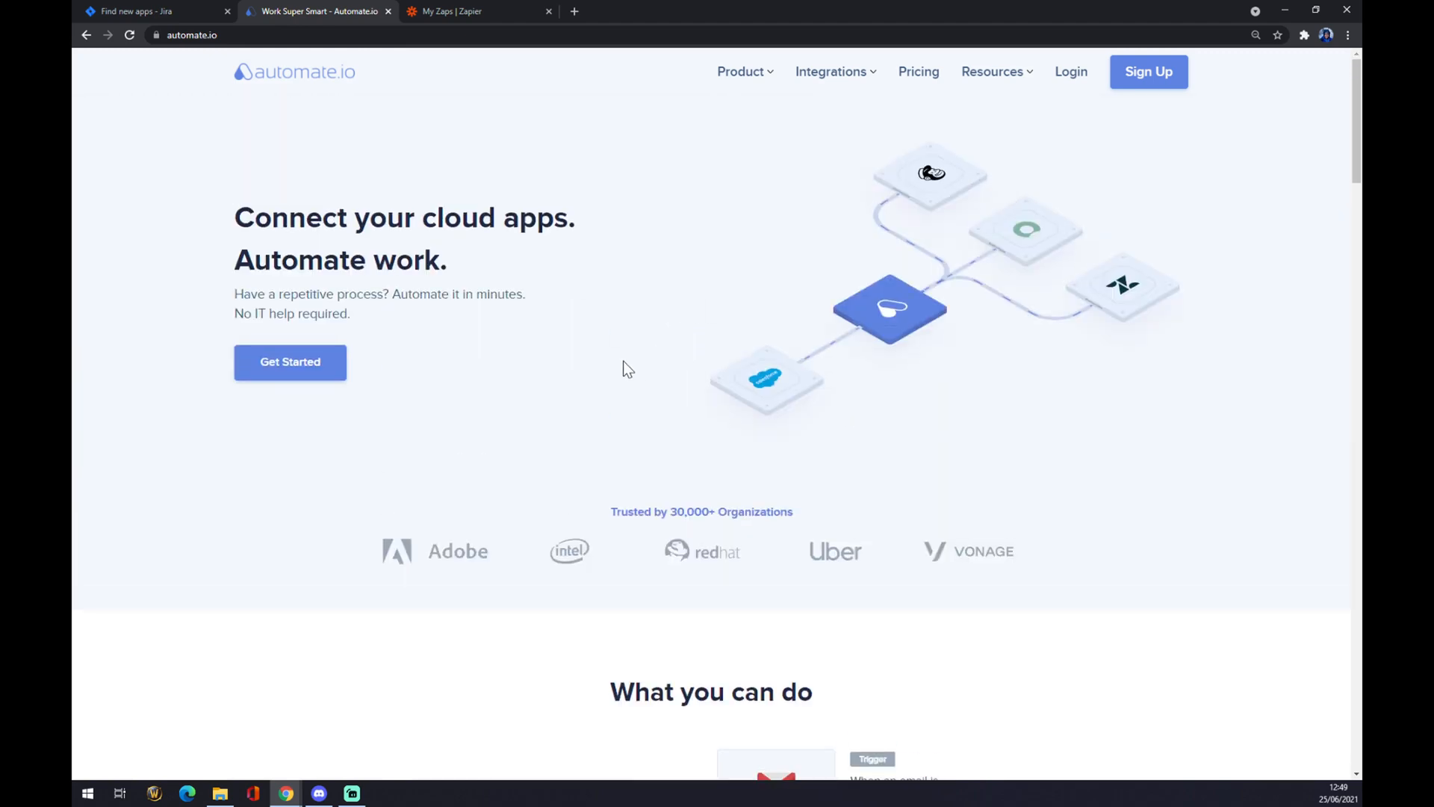
mouse_move(640, 220)
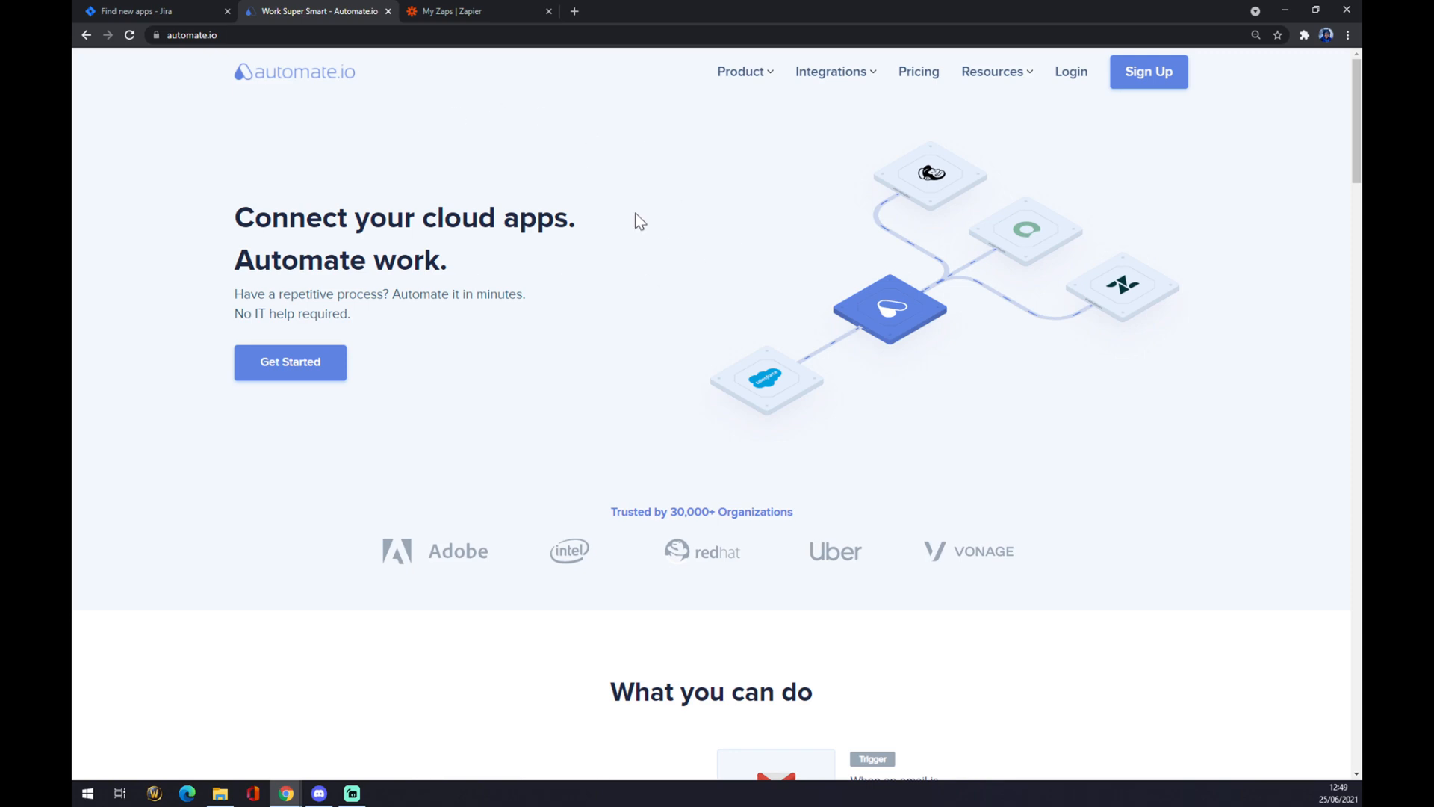
click(832, 71)
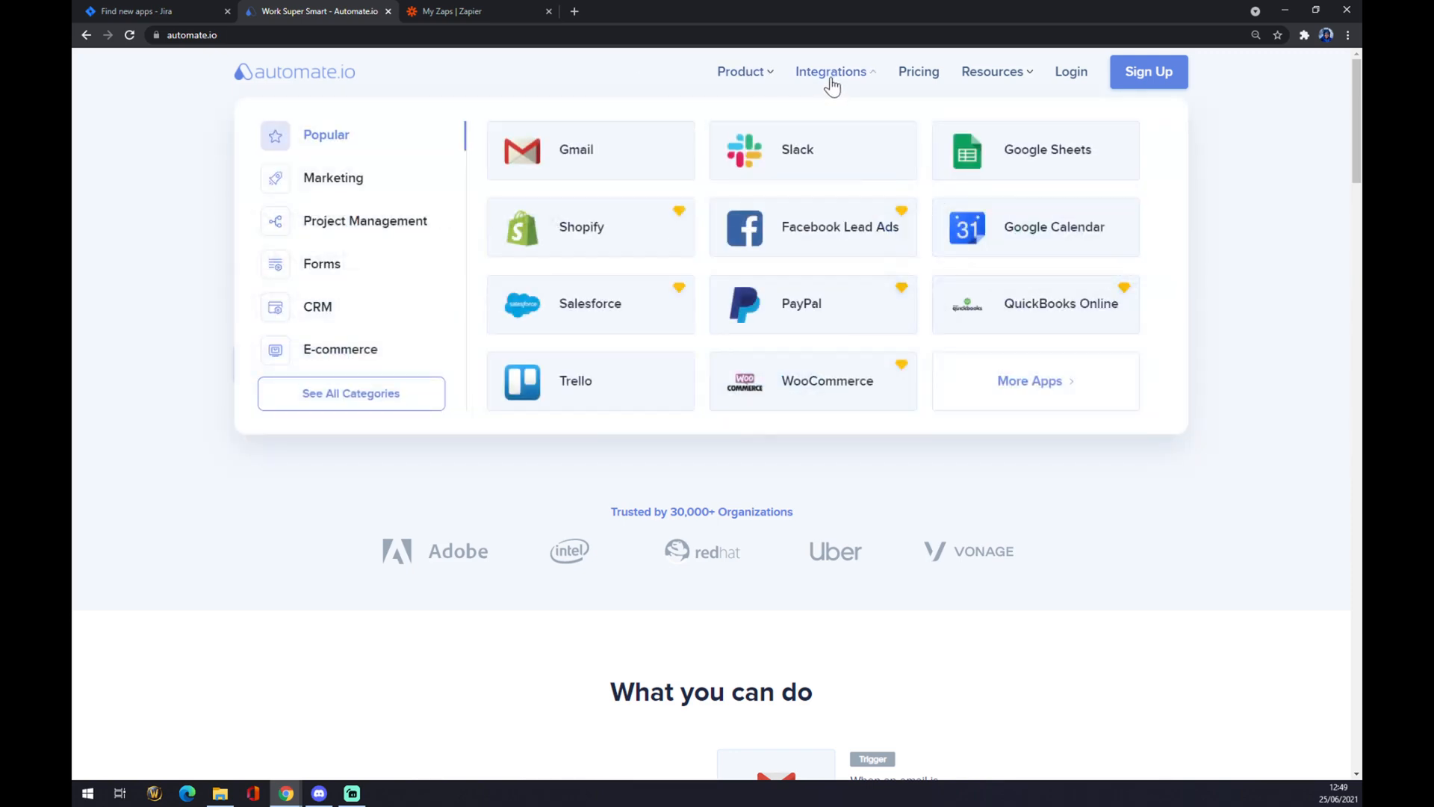
click(339, 349)
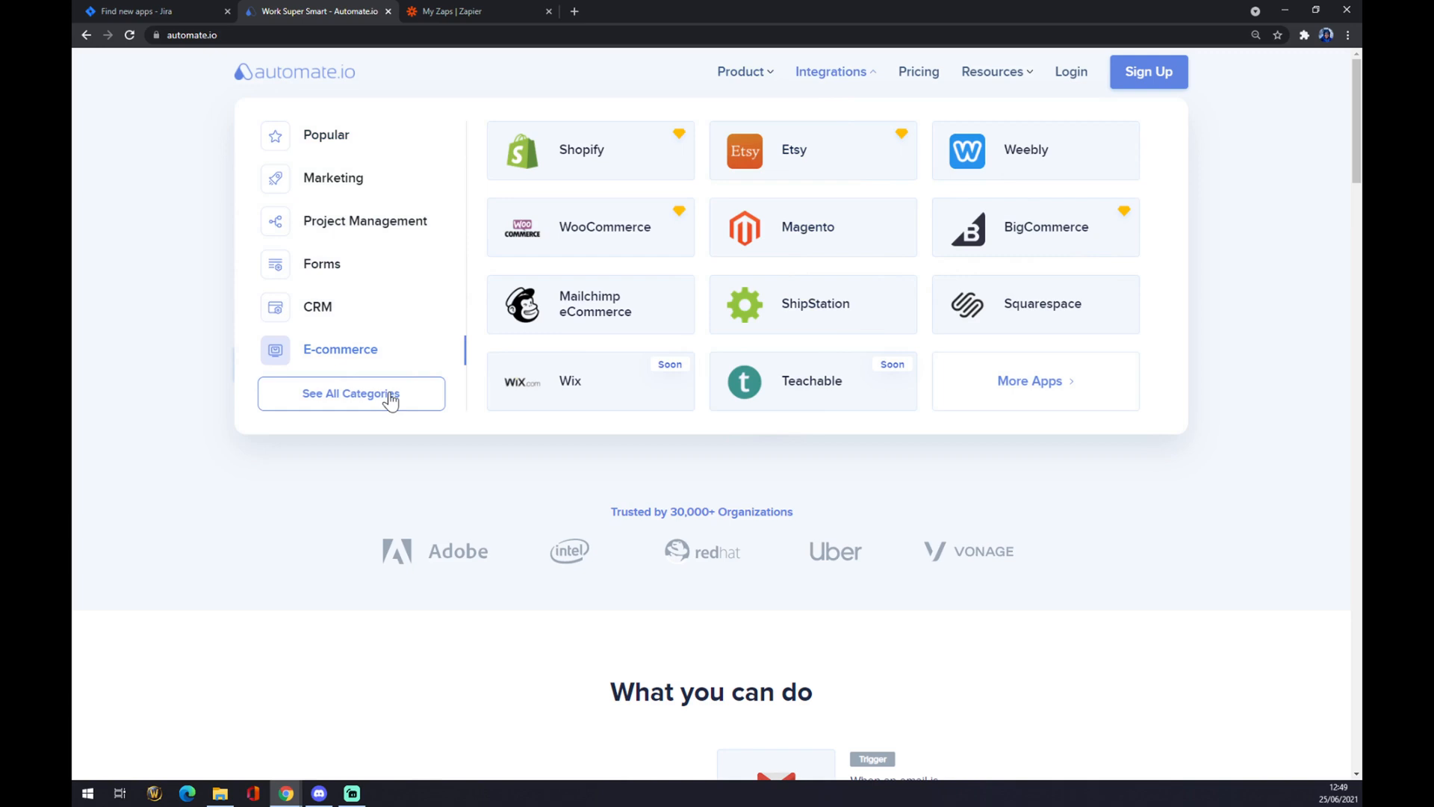
click(351, 394)
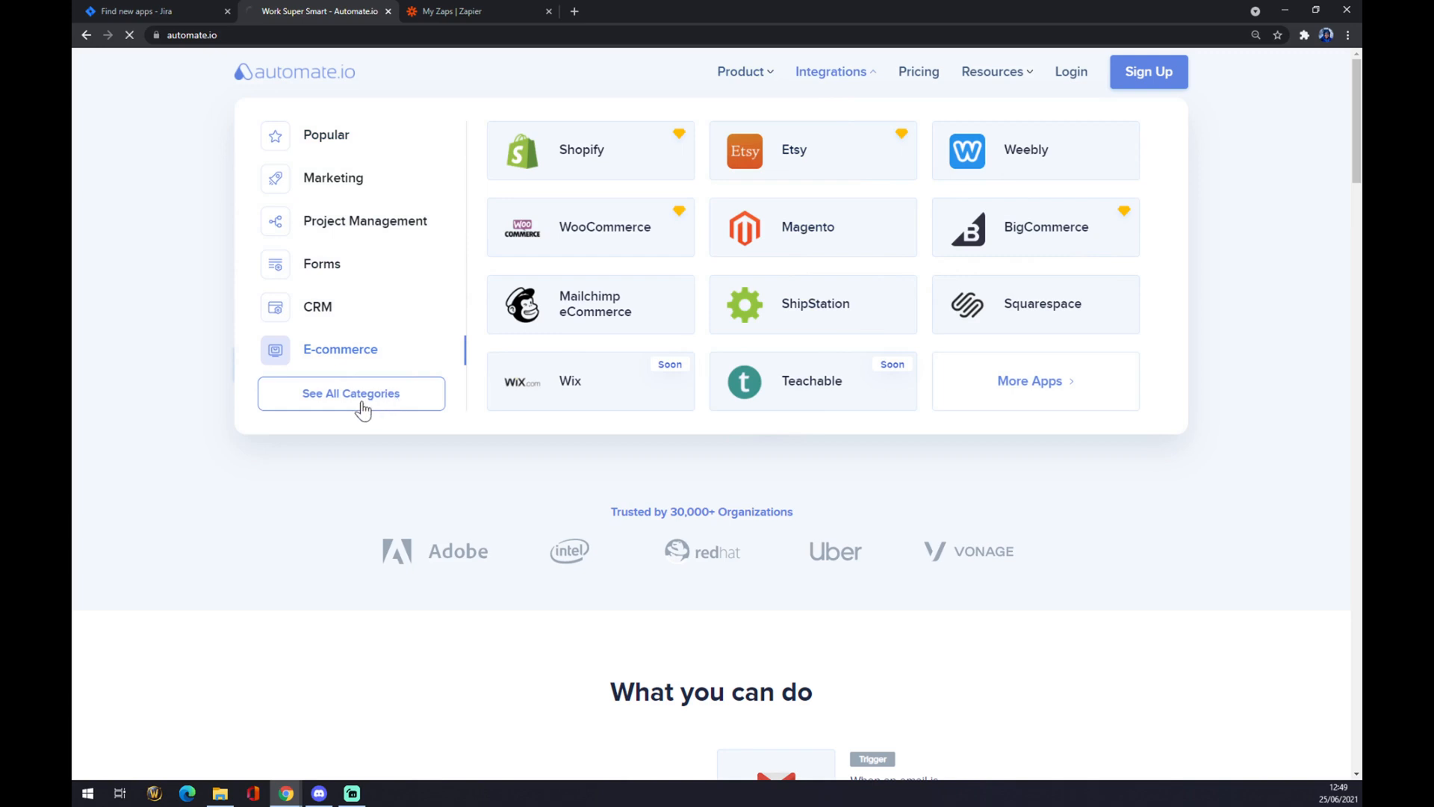
click(350, 393)
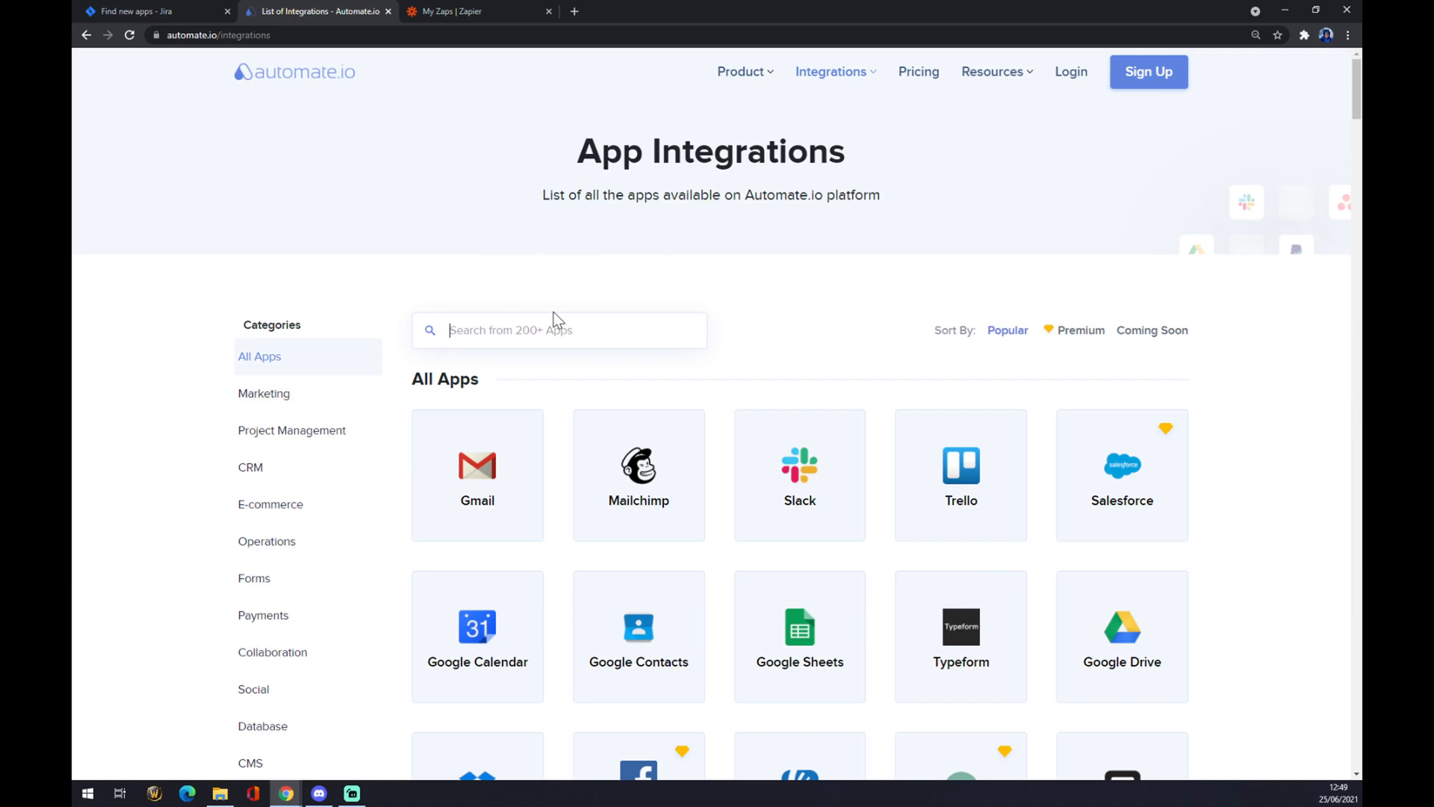
Step: Search 'jira', then 'she', to open the Google Sheets–Jira integration page
text(jira)
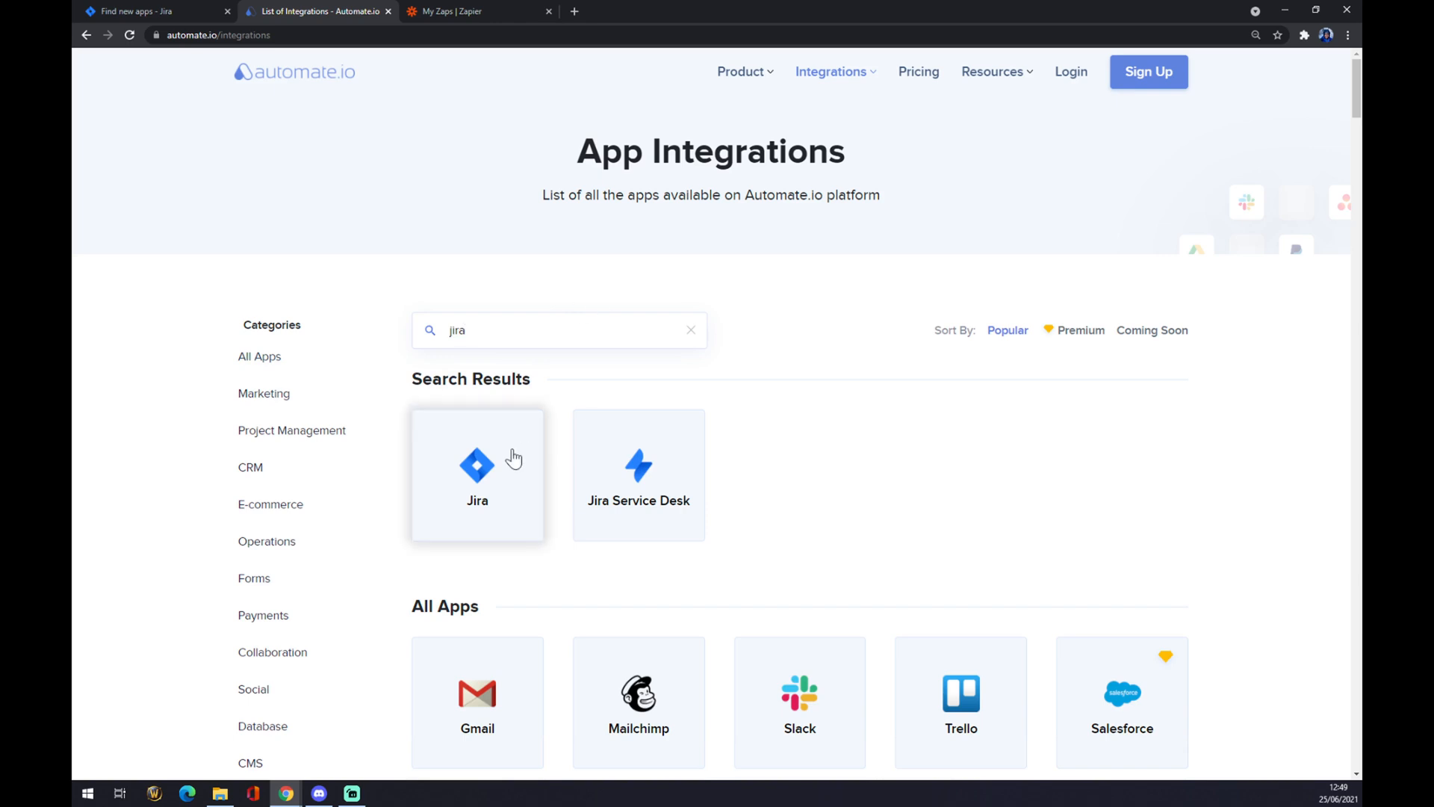
click(477, 474)
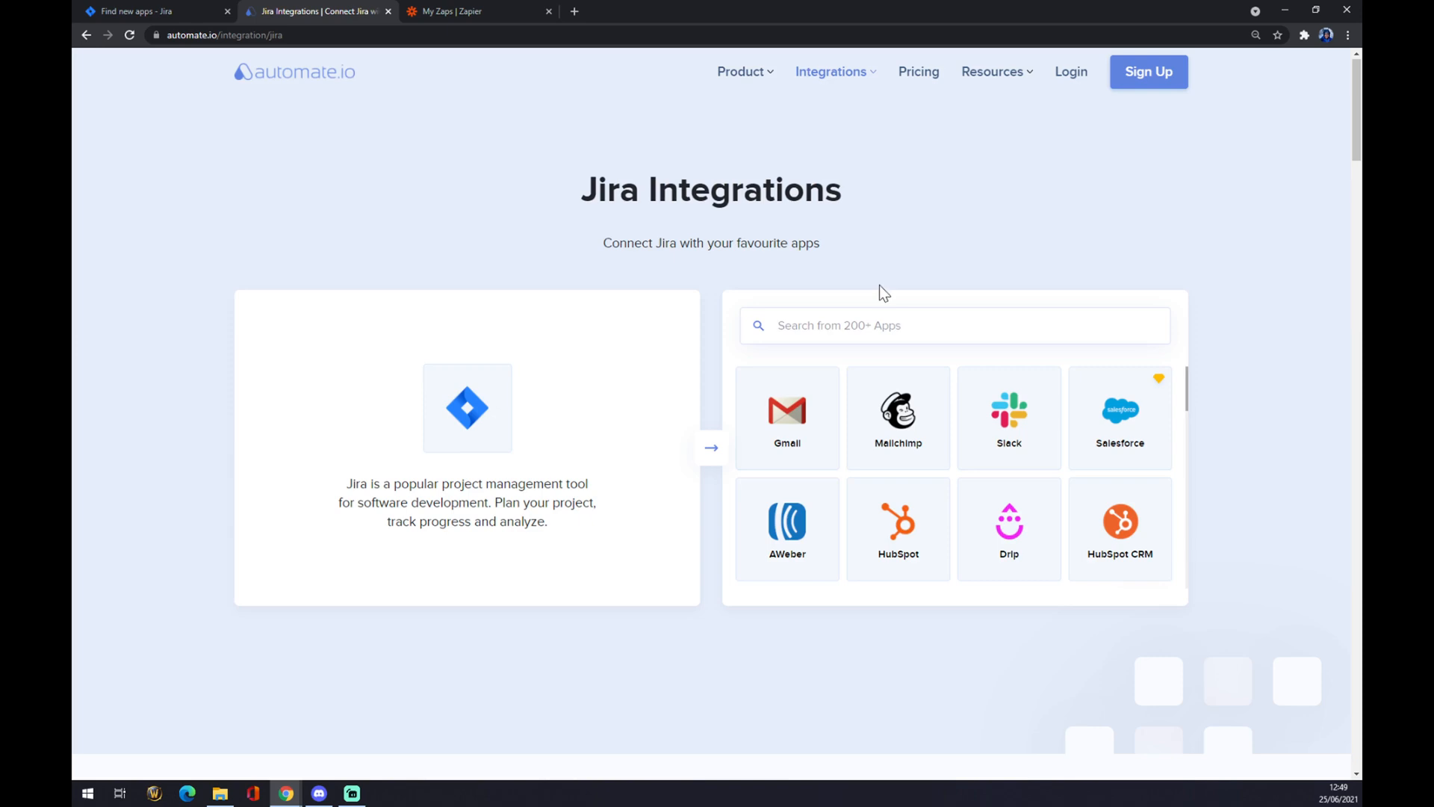
text(sheets)
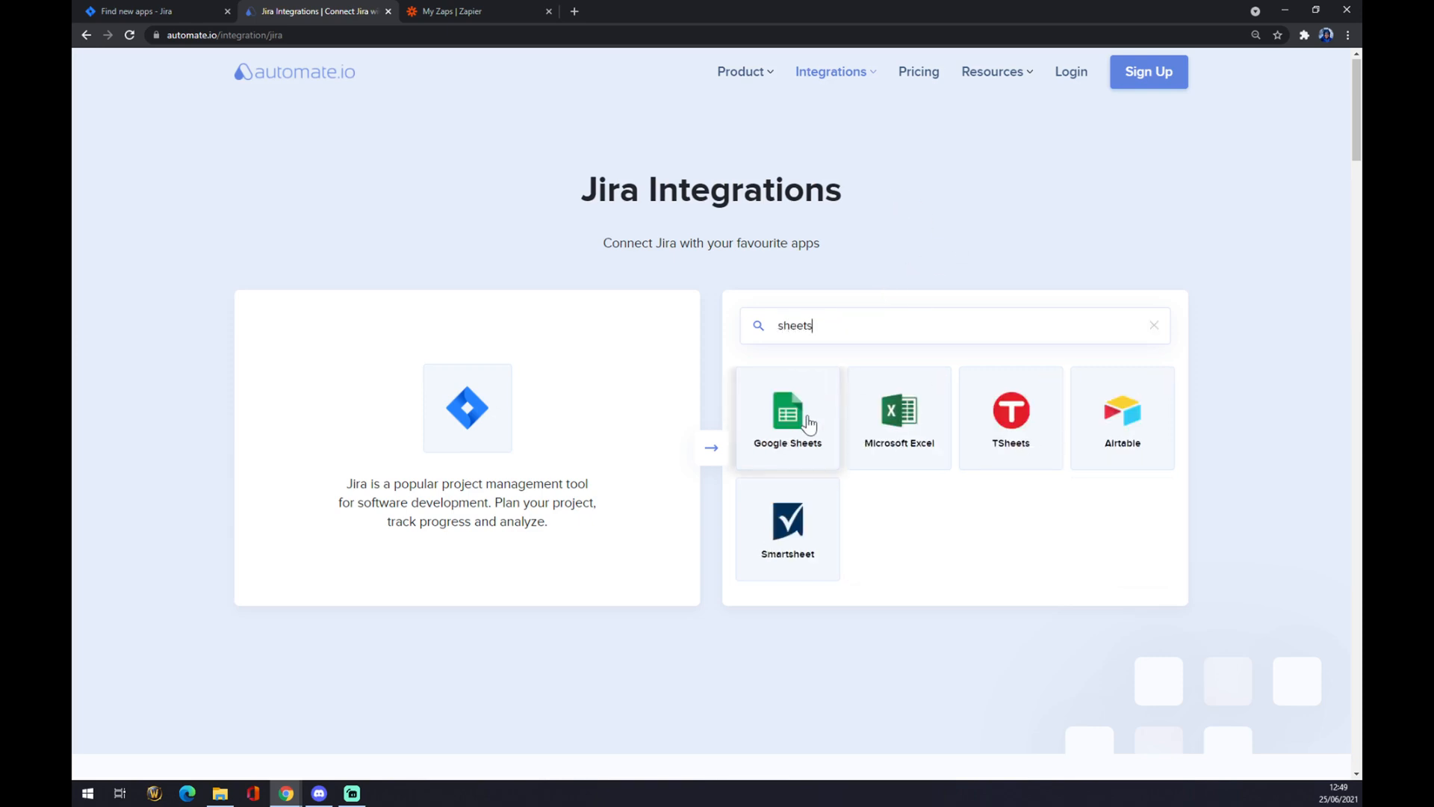
click(786, 416)
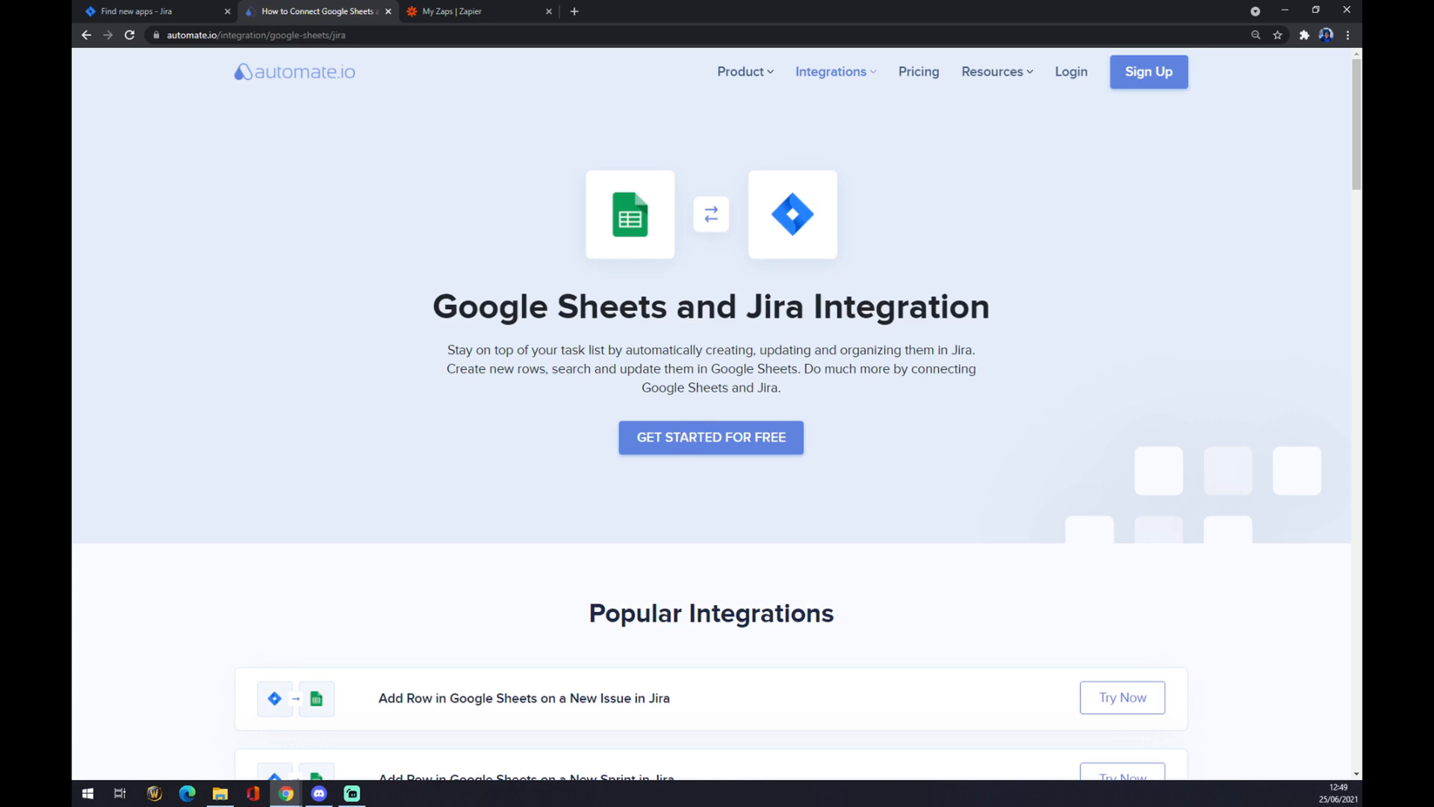
Step: Scroll down to the 'Create your own Integration' builder with Triggers and Actions
scroll(down, 3)
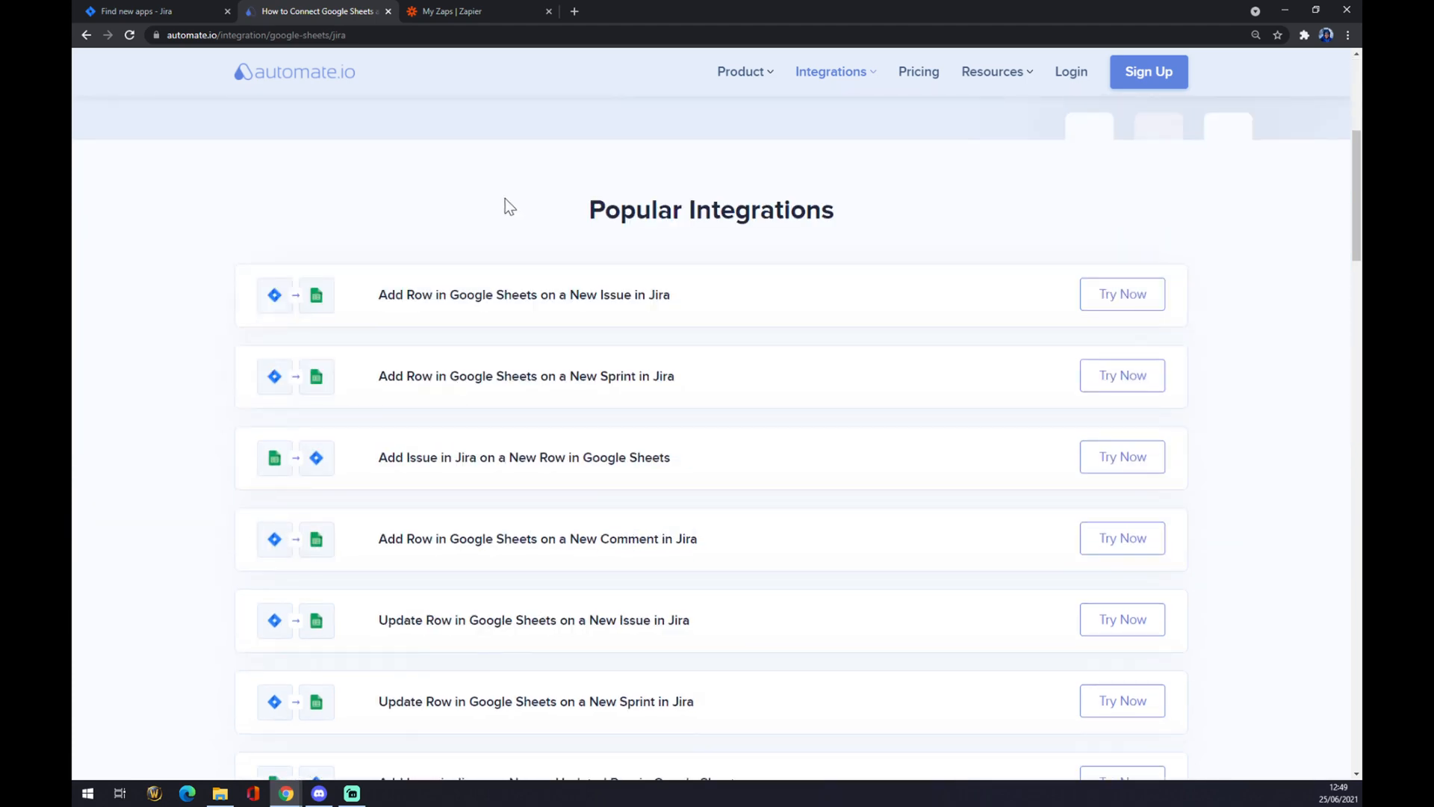
mouse_move(577, 235)
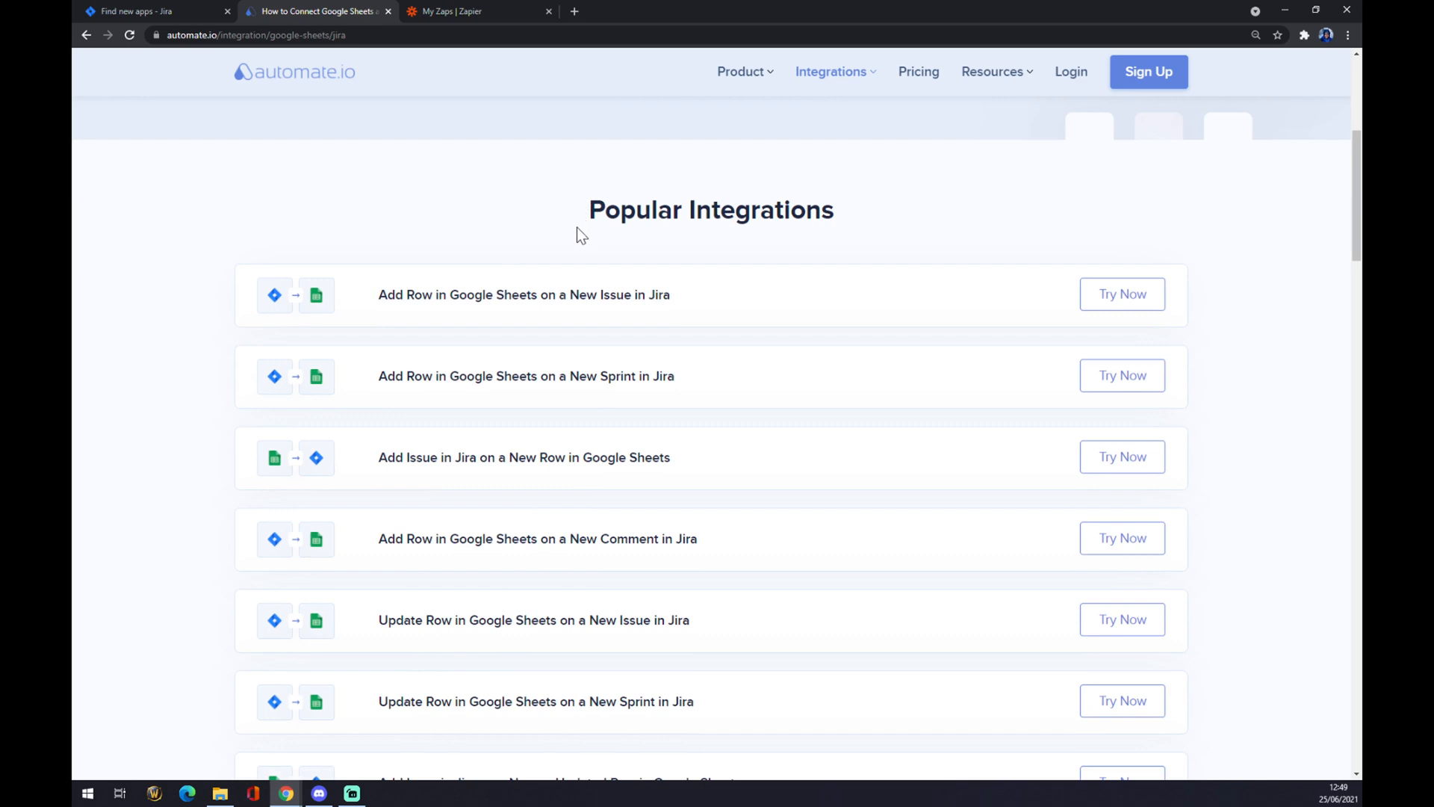
mouse_move(582, 244)
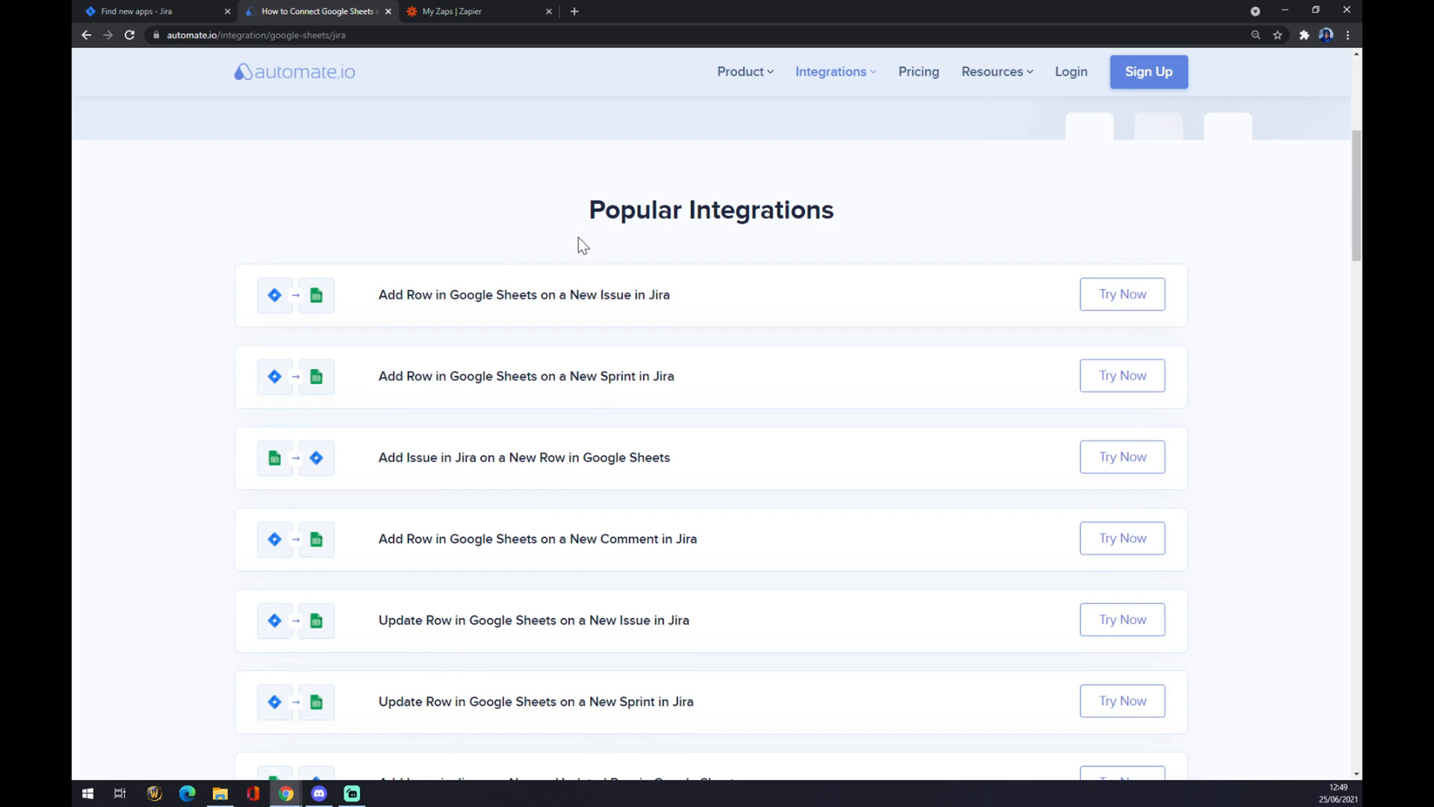
mouse_move(584, 240)
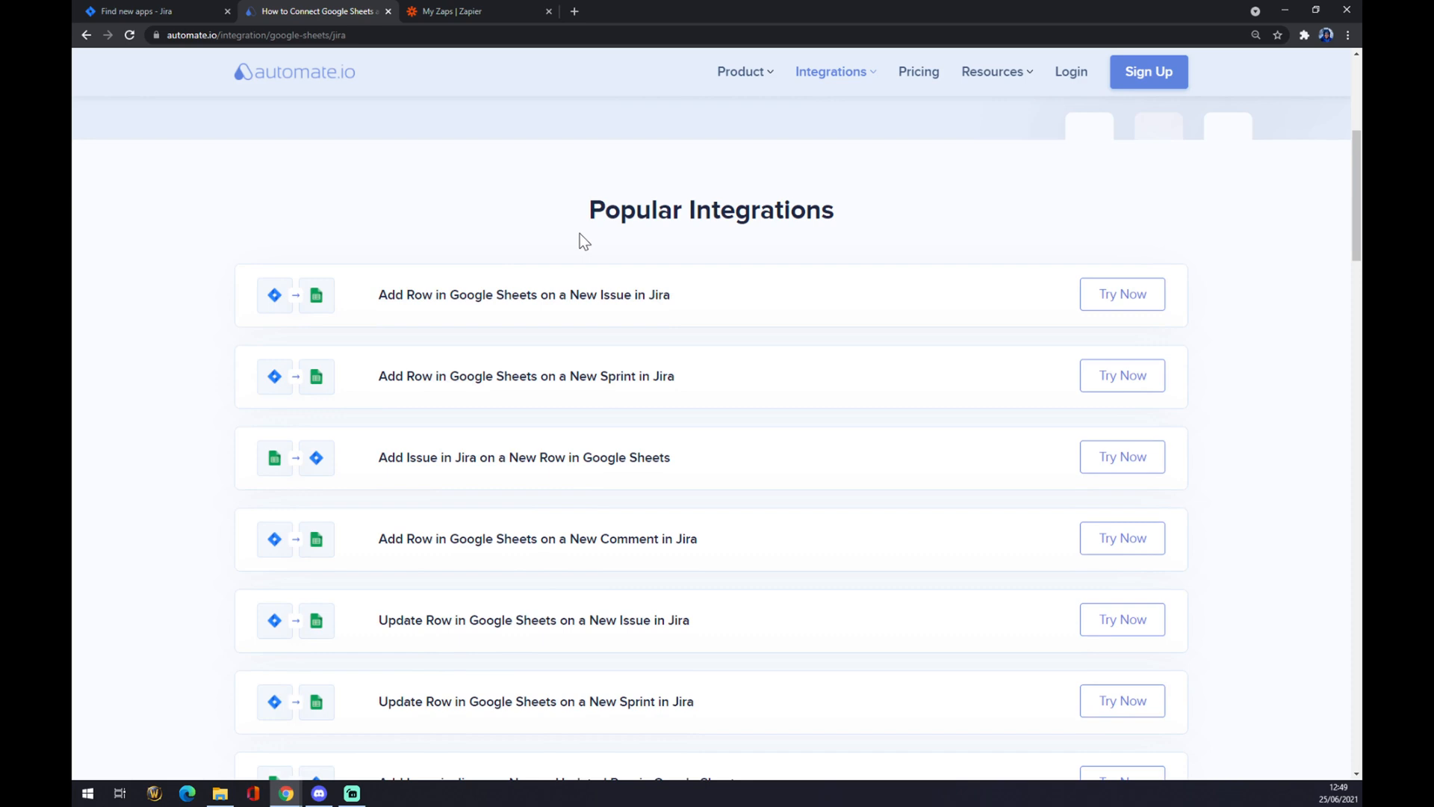
mouse_move(357, 255)
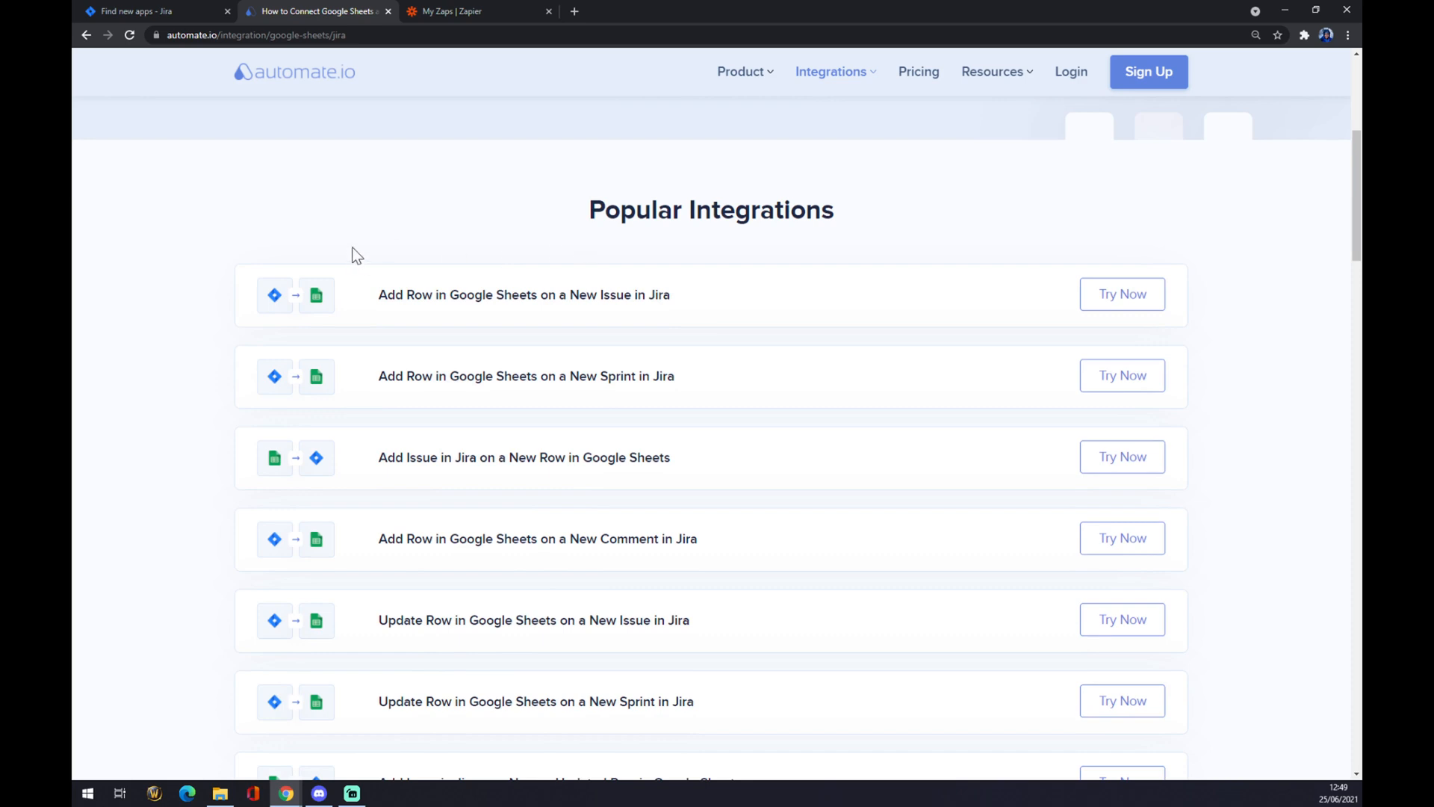
scroll(down, 3)
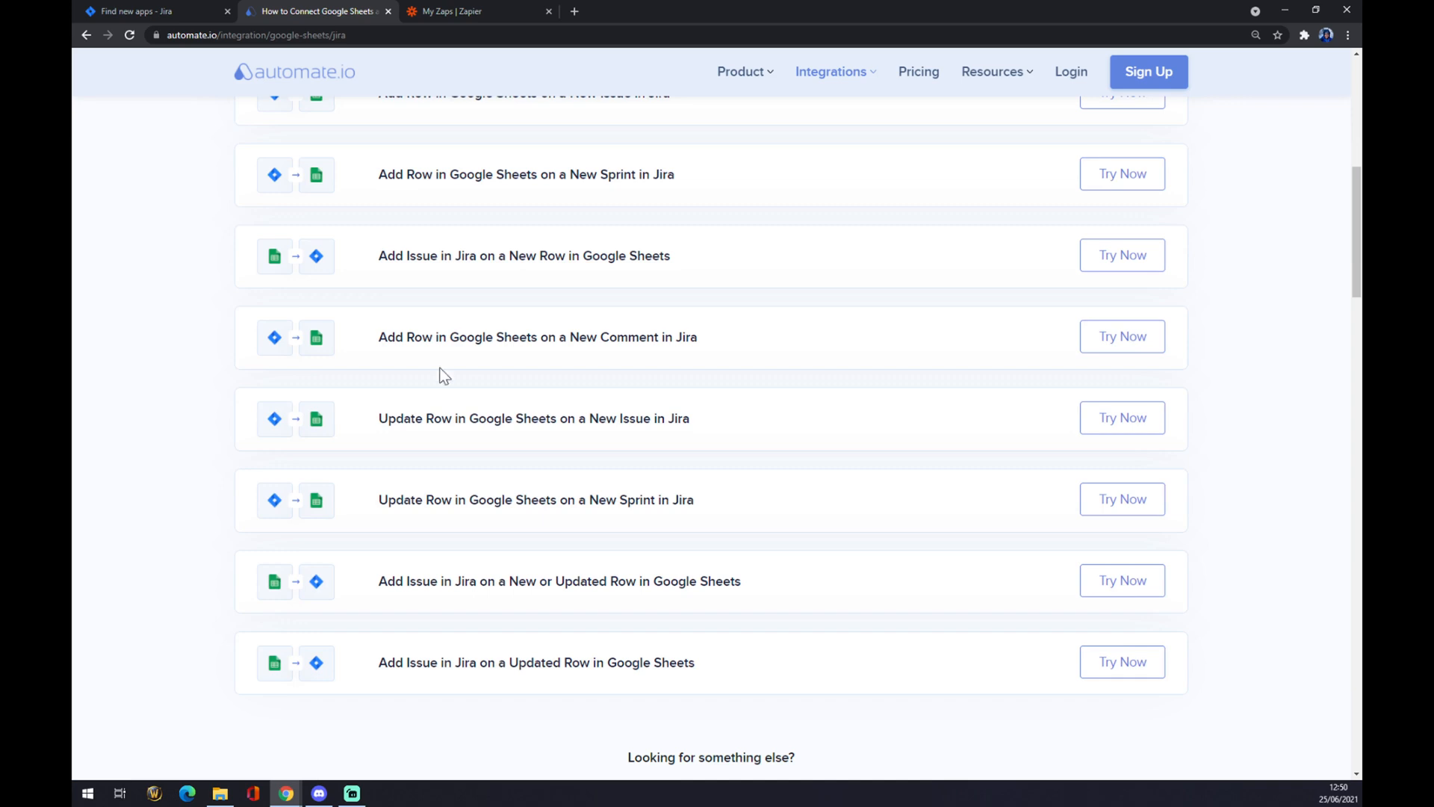
scroll(down, 3)
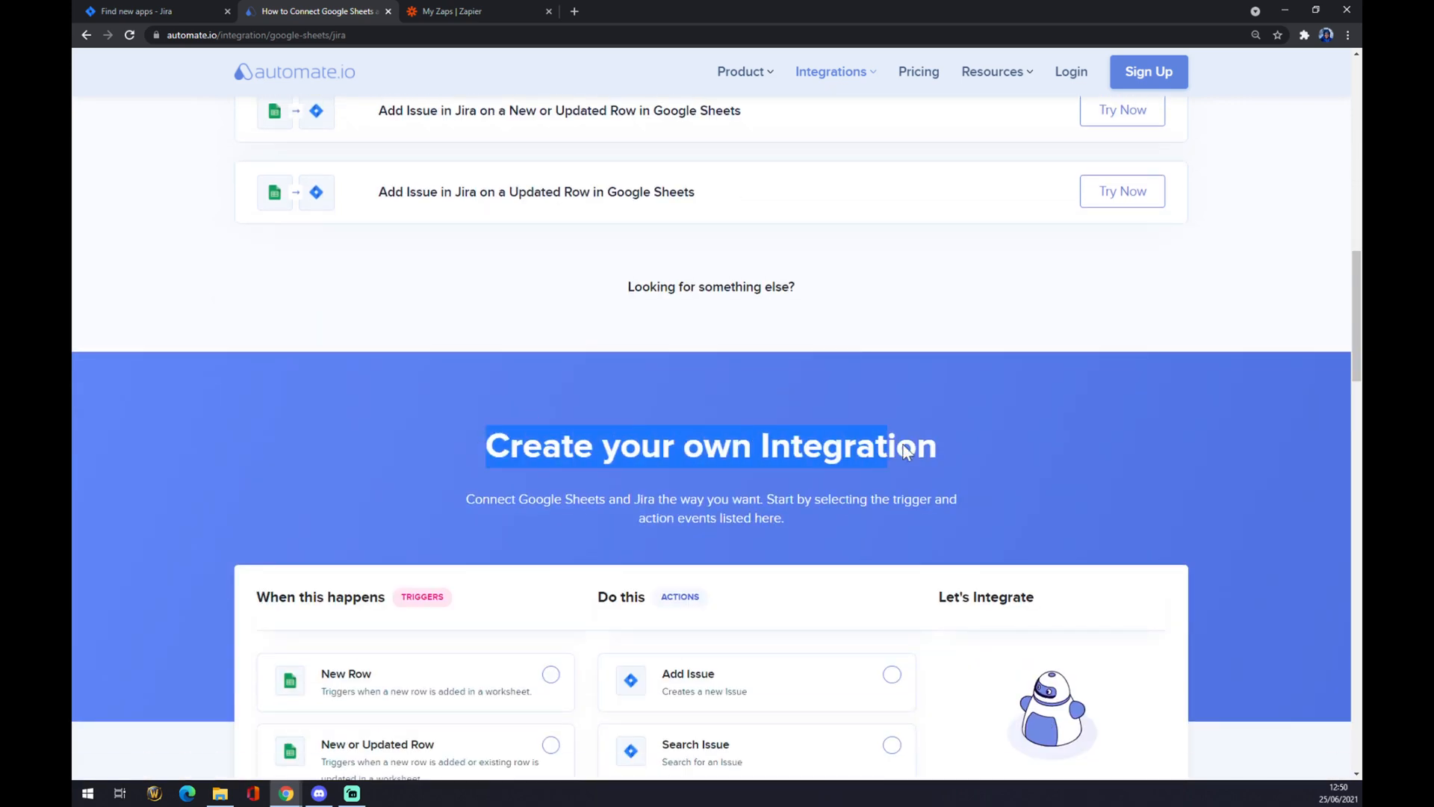
scroll(down, 3)
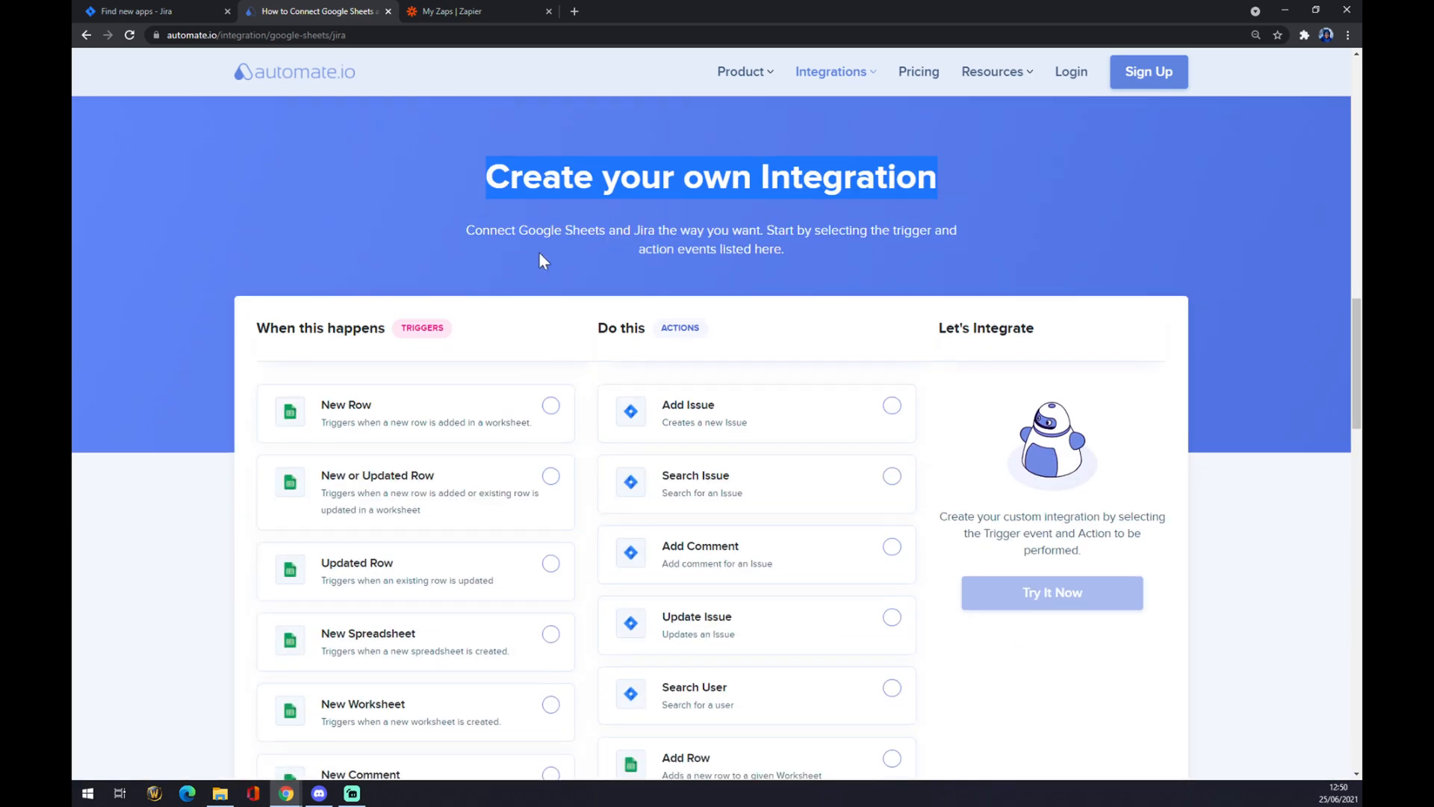
scroll(down, 3)
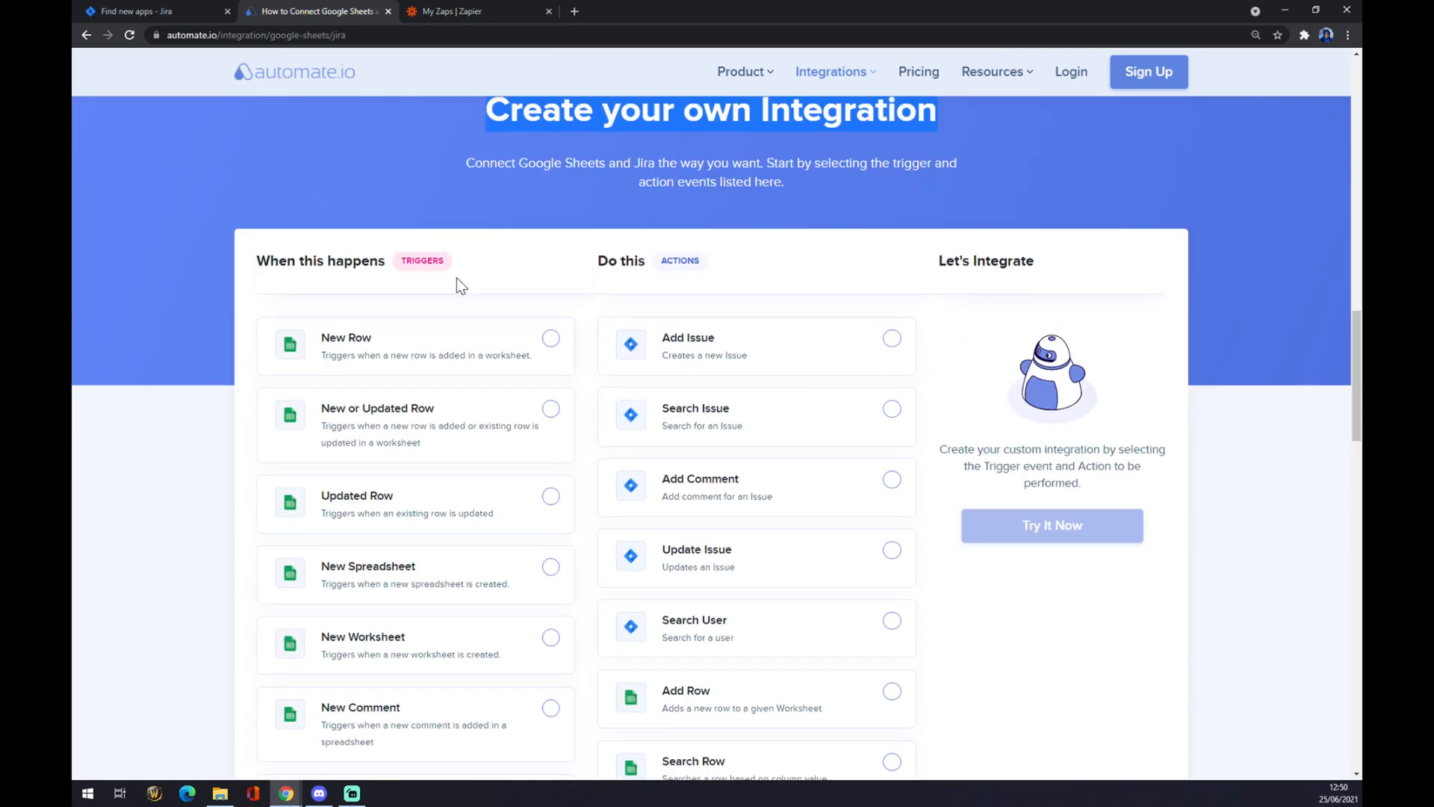
scroll(down, 3)
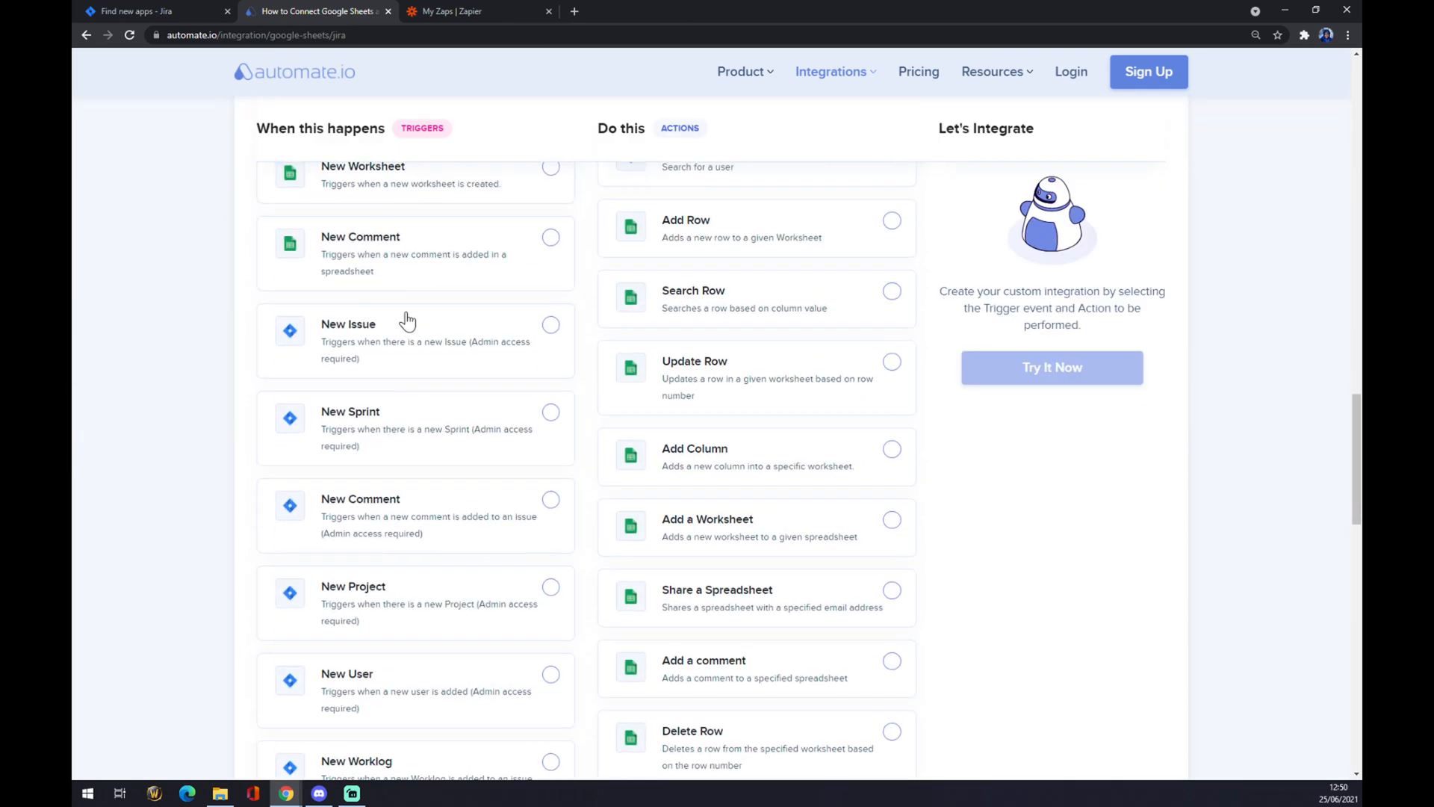
Step: Choose New Issue (Jira) as trigger and Add Row (Google Sheets) as action
click(550, 325)
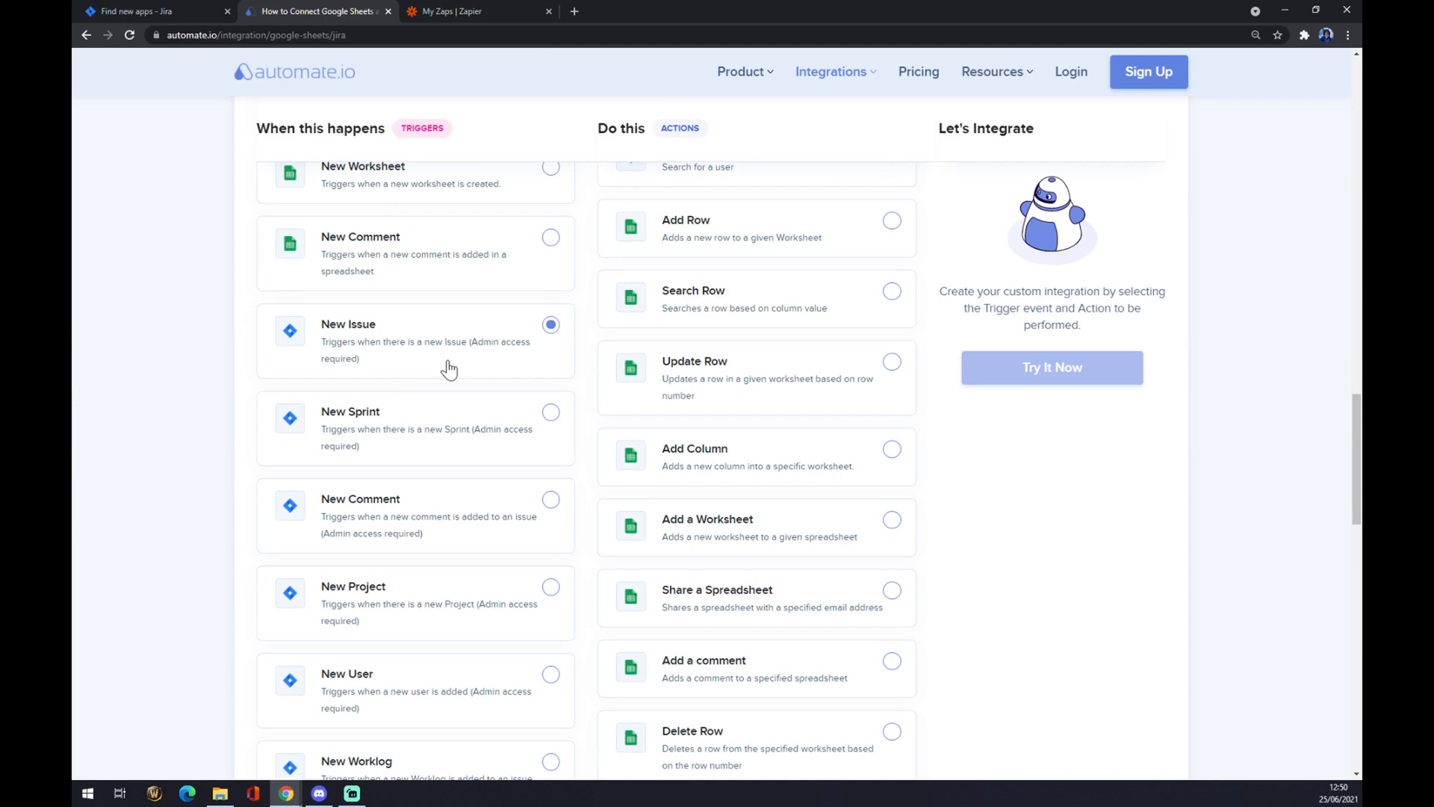
mouse_move(456, 368)
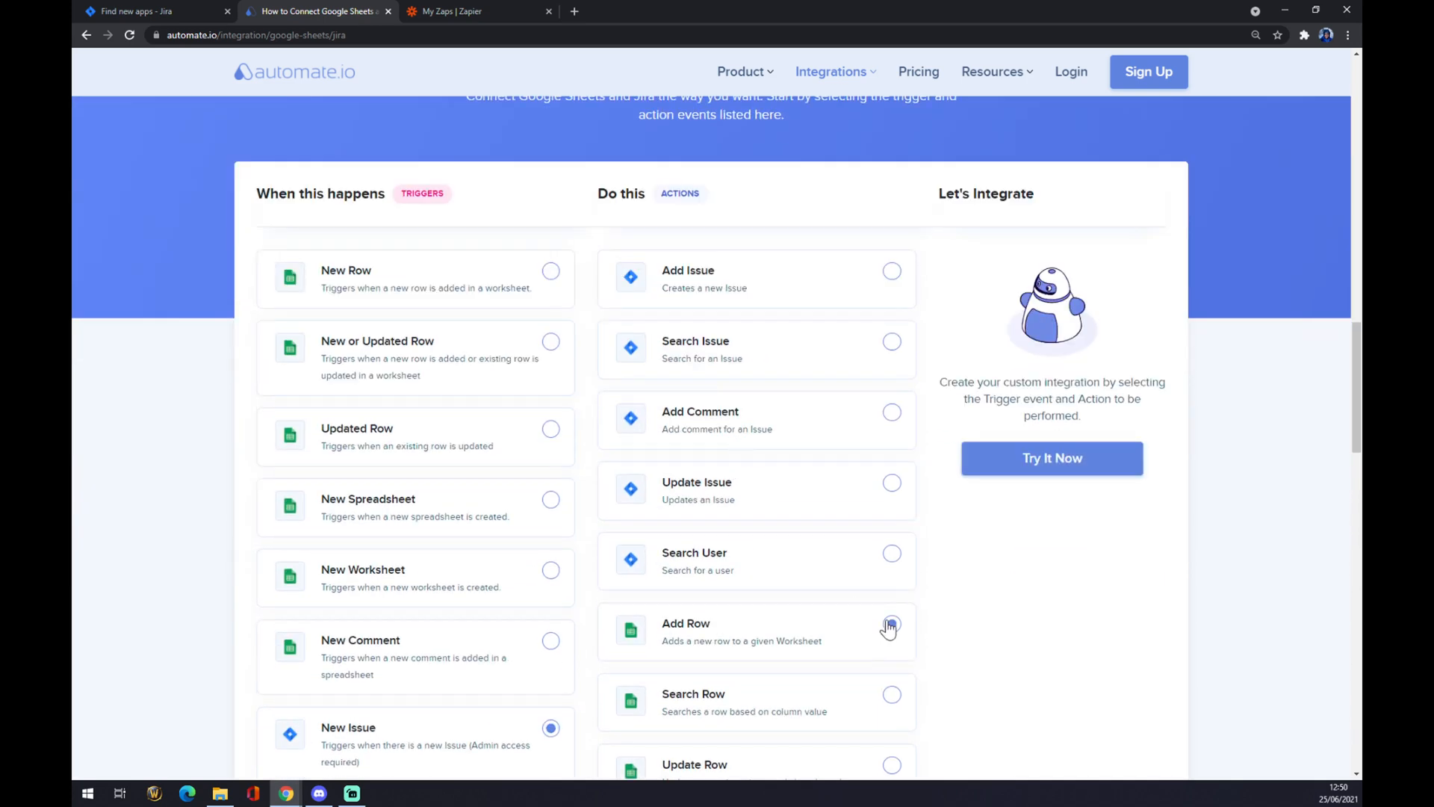
click(892, 630)
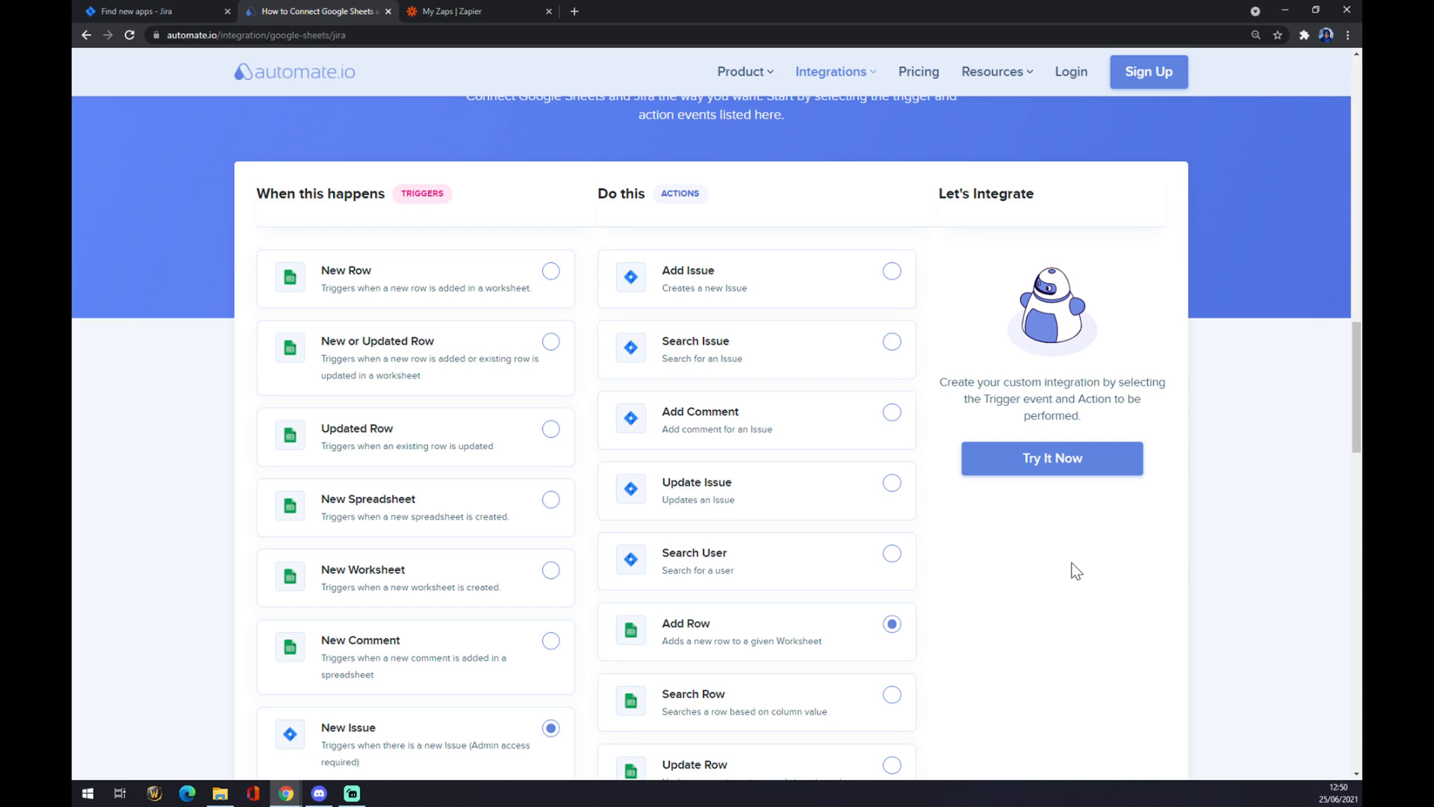
mouse_move(1069, 576)
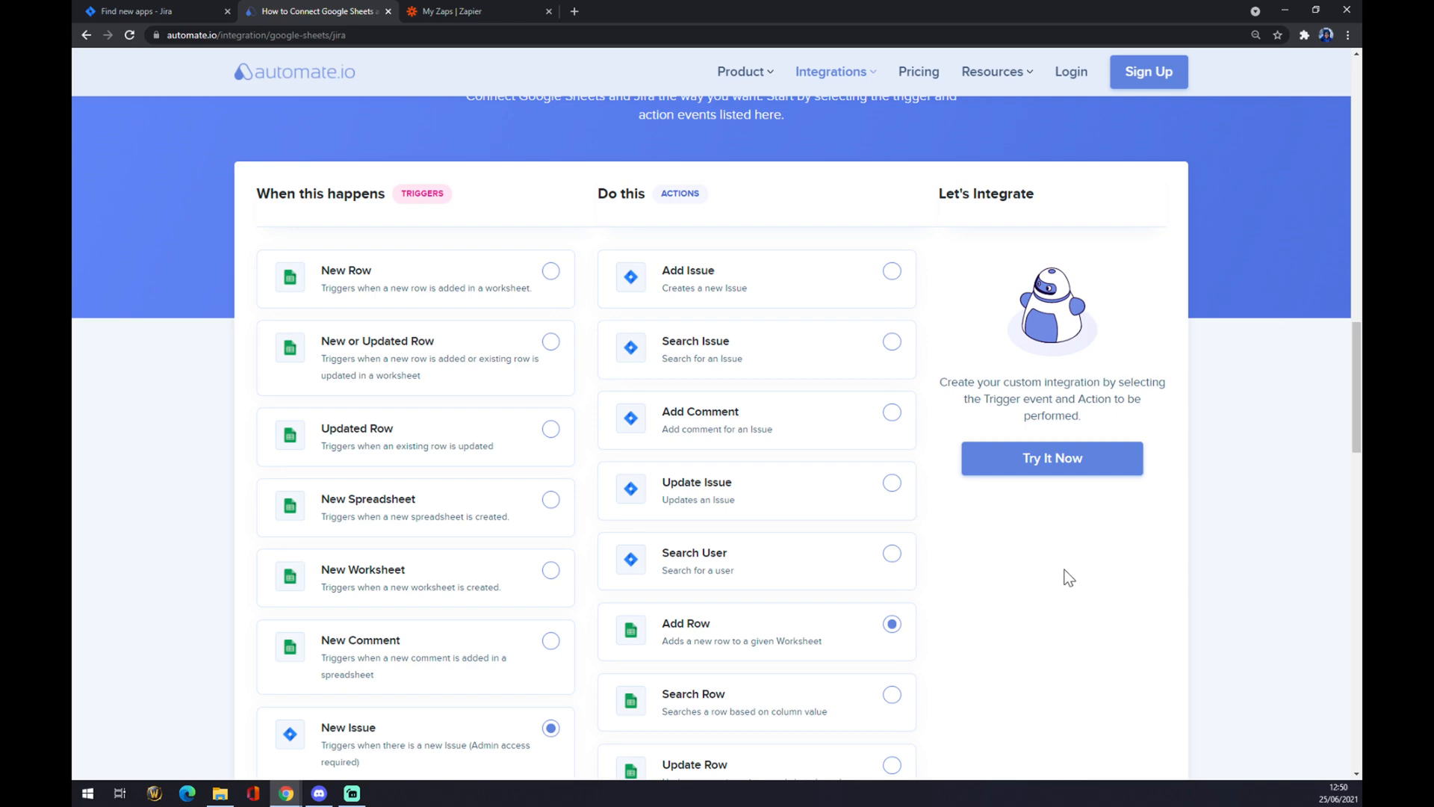
click(467, 11)
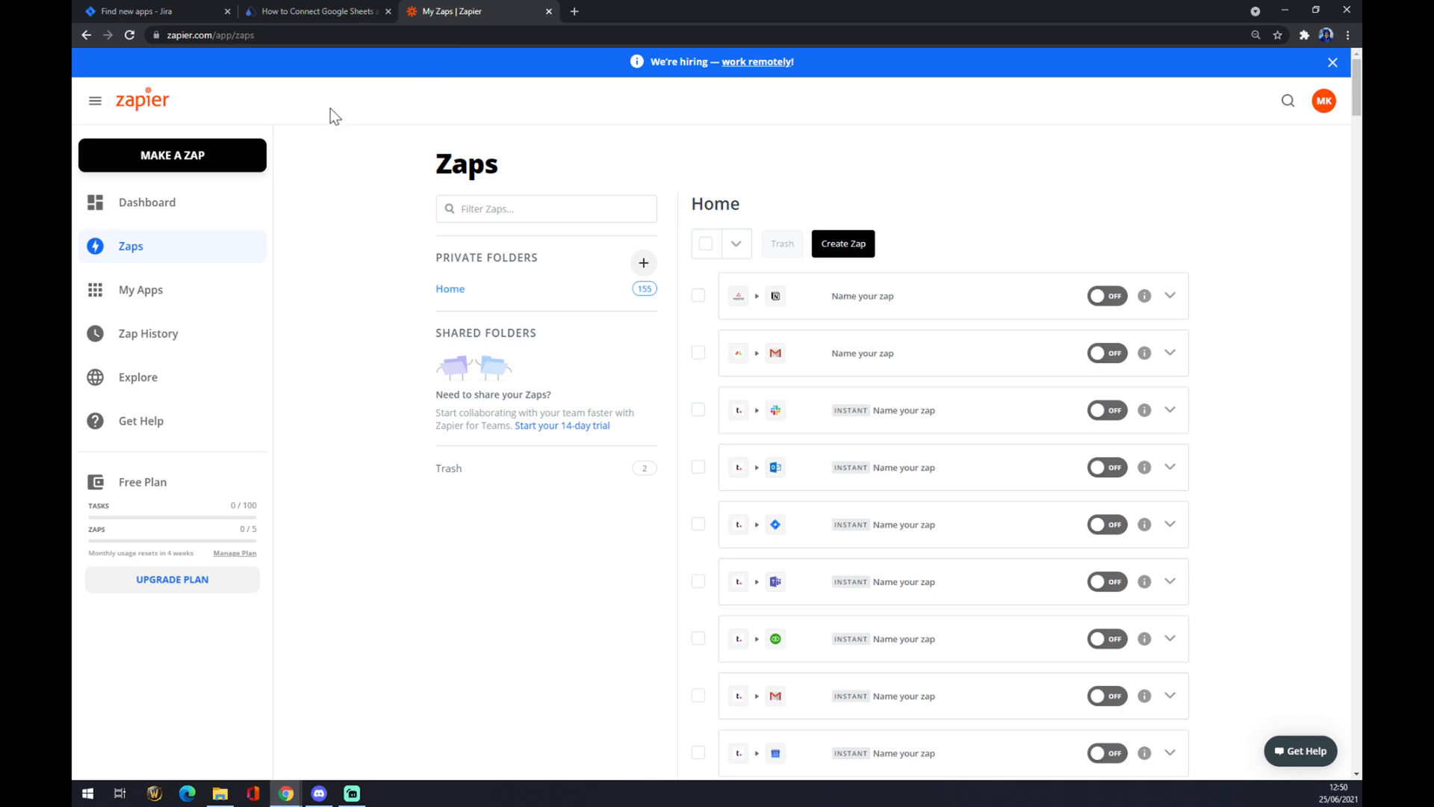
mouse_move(181, 431)
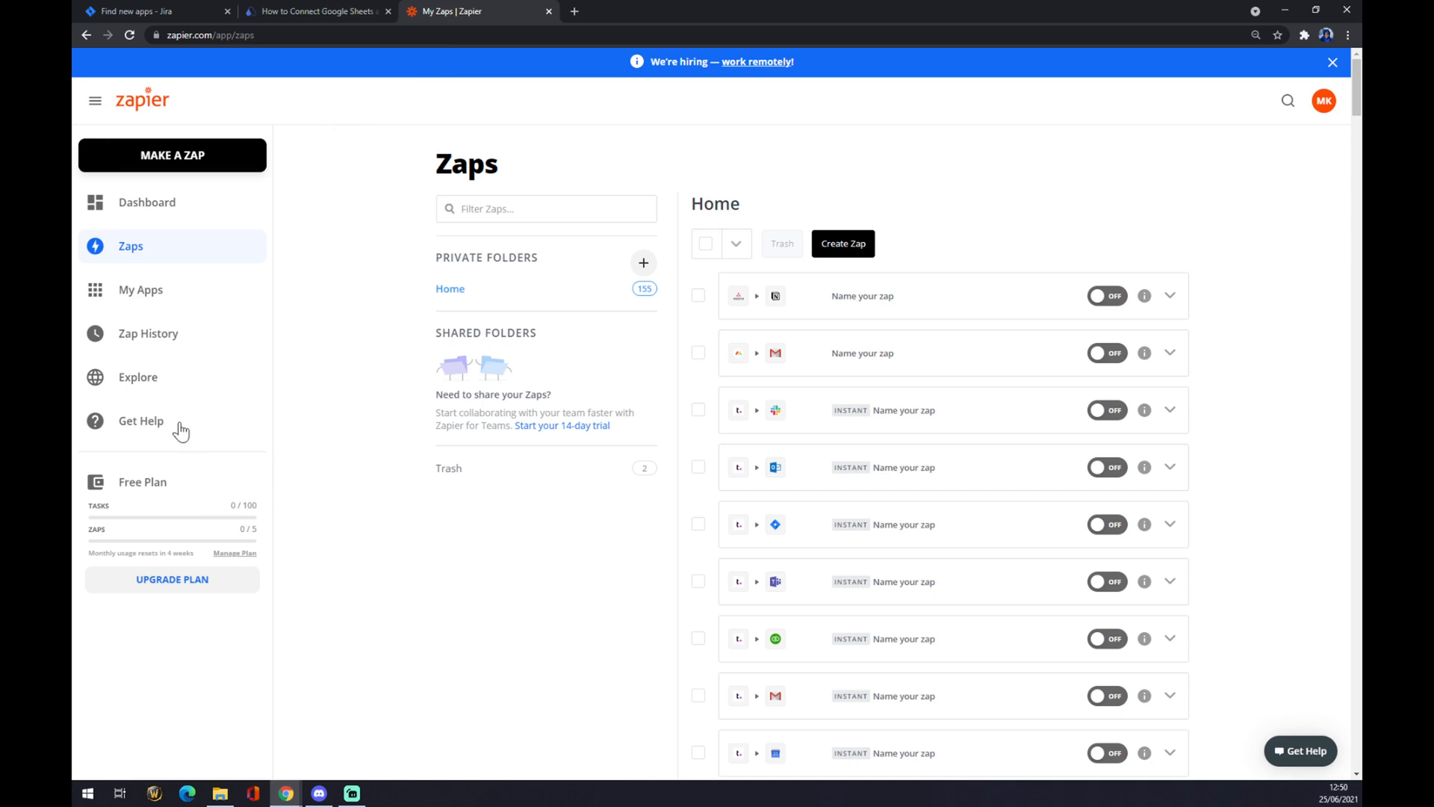
mouse_move(172, 155)
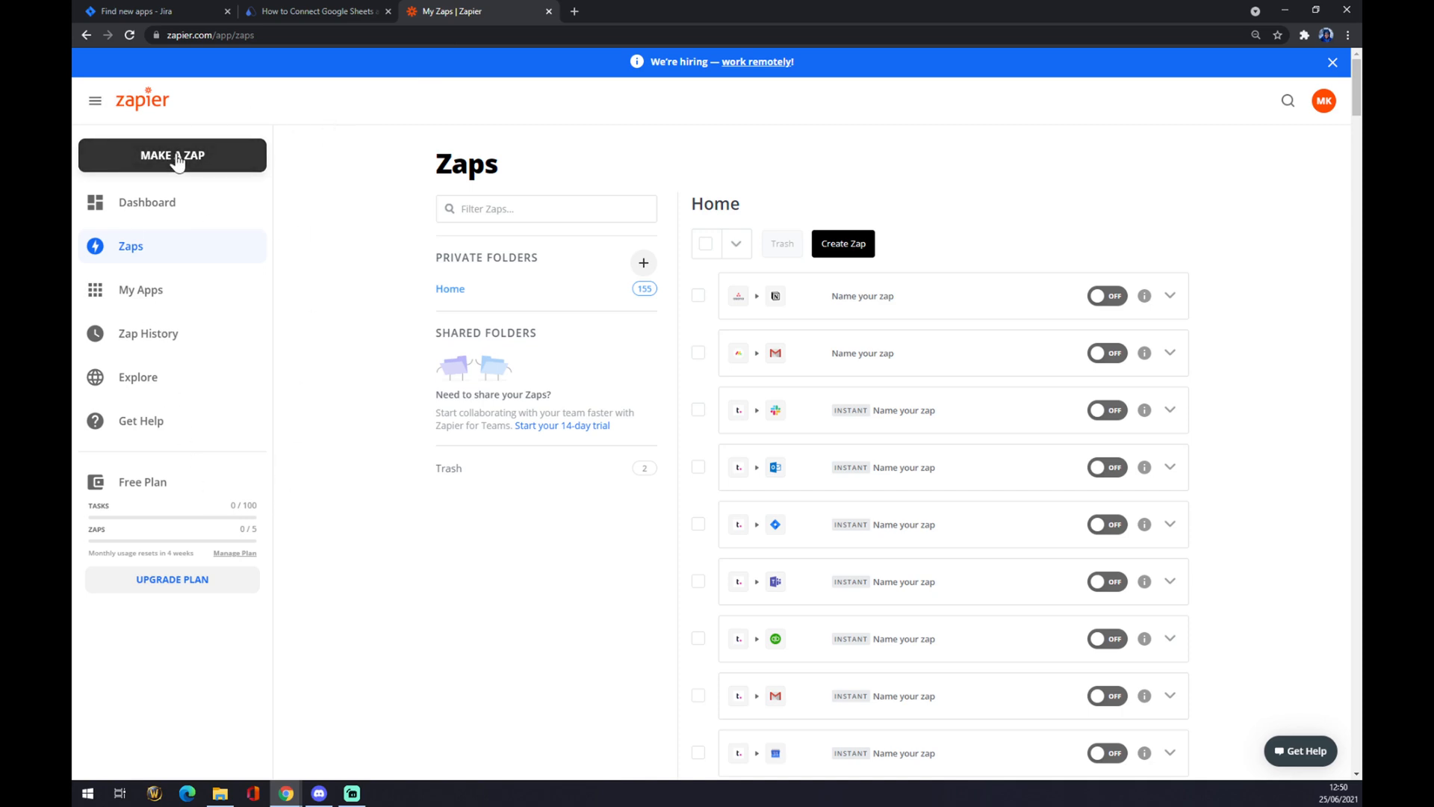
Step: Start a new zap with MAKE A ZAP in the Zapier sidebar
click(172, 154)
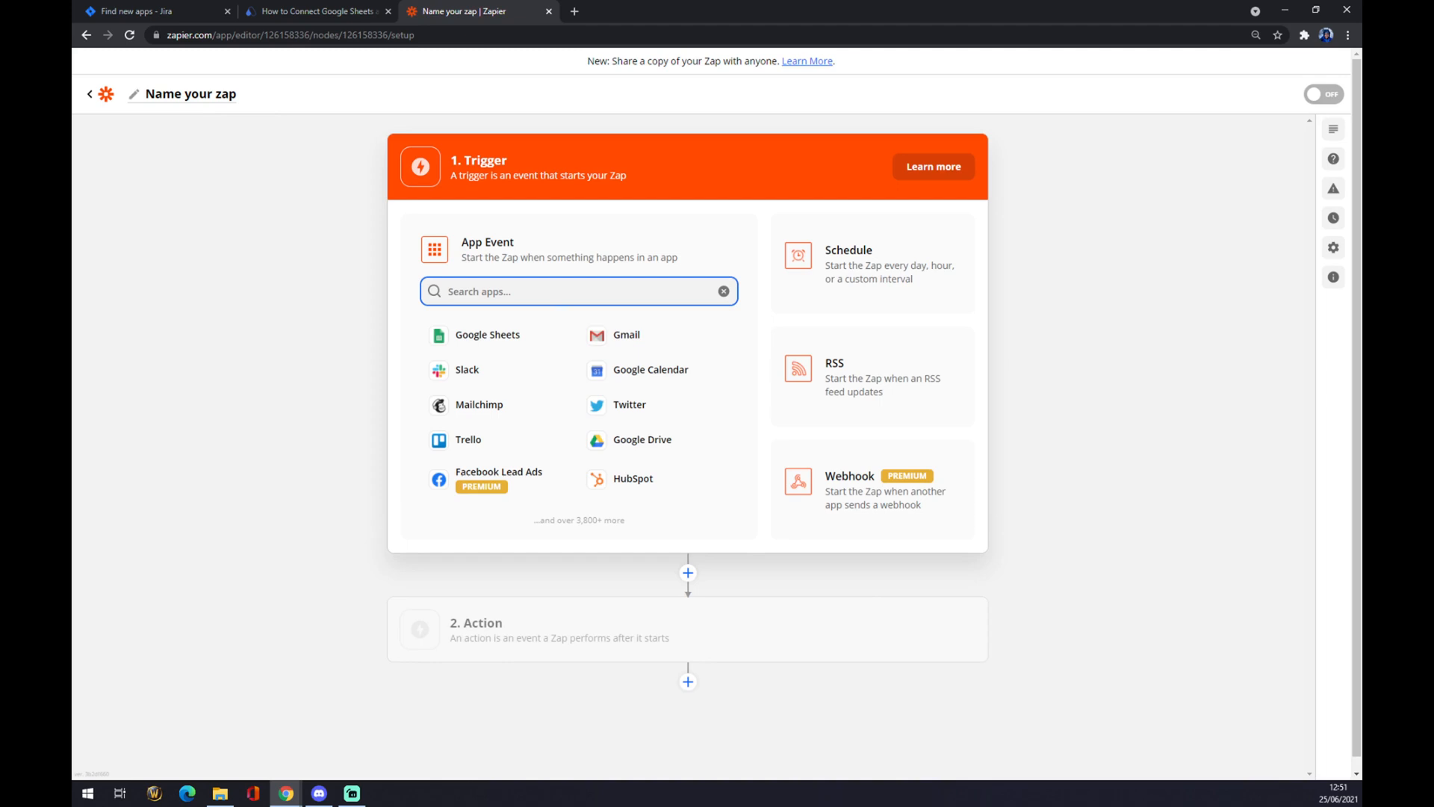
mouse_move(421, 155)
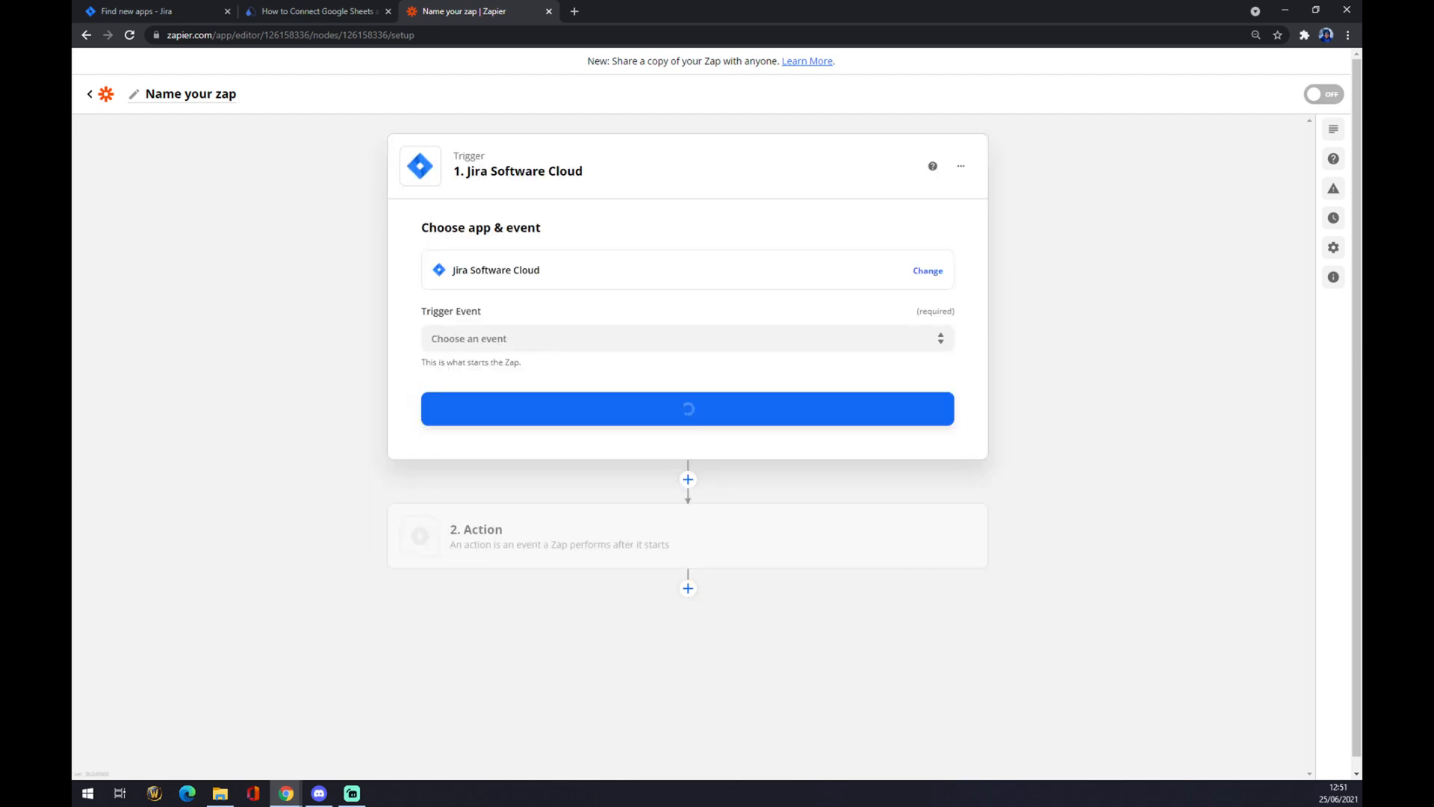
Step: Set the trigger to Jira Software Cloud New Issue and select the Jira account
click(687, 338)
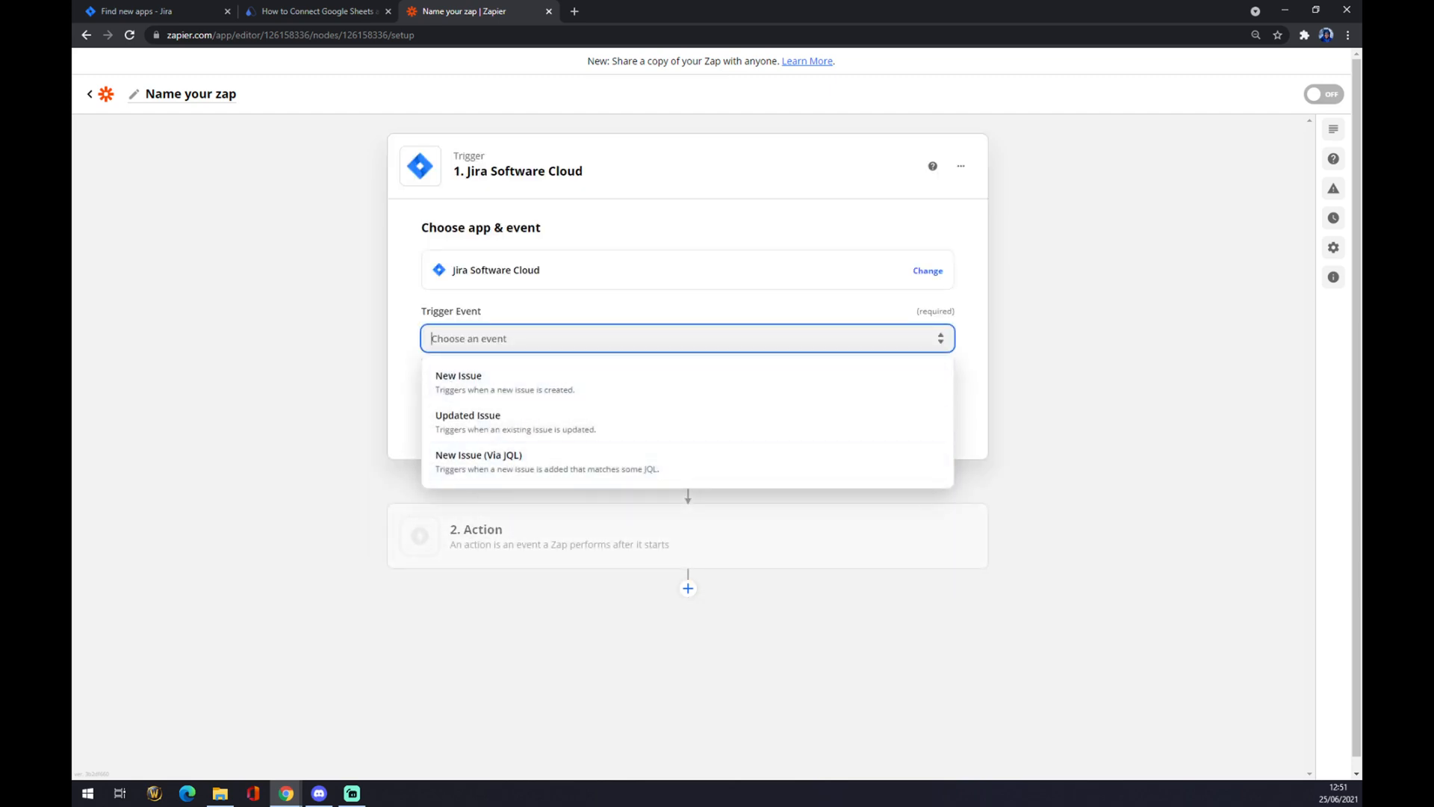
click(458, 376)
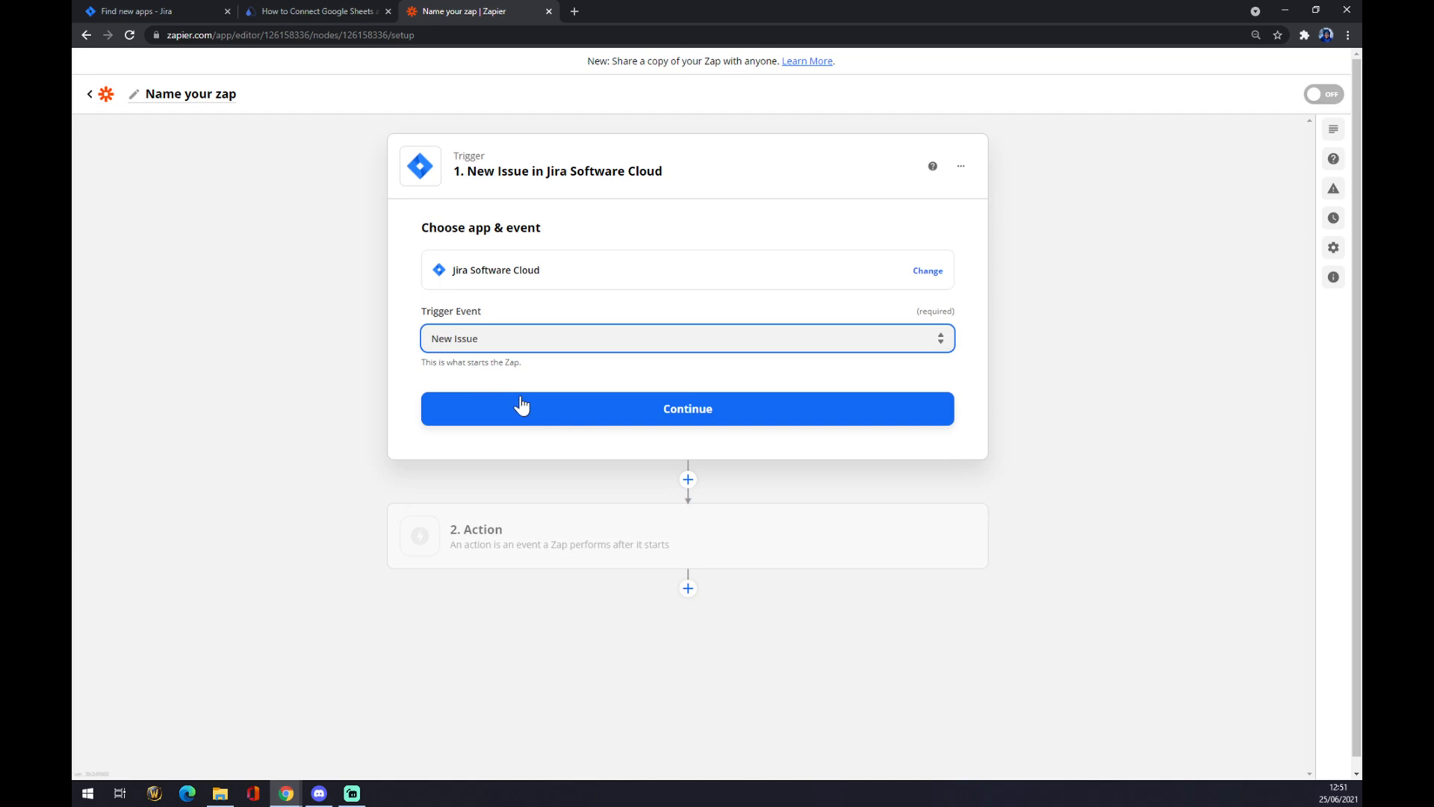
click(687, 407)
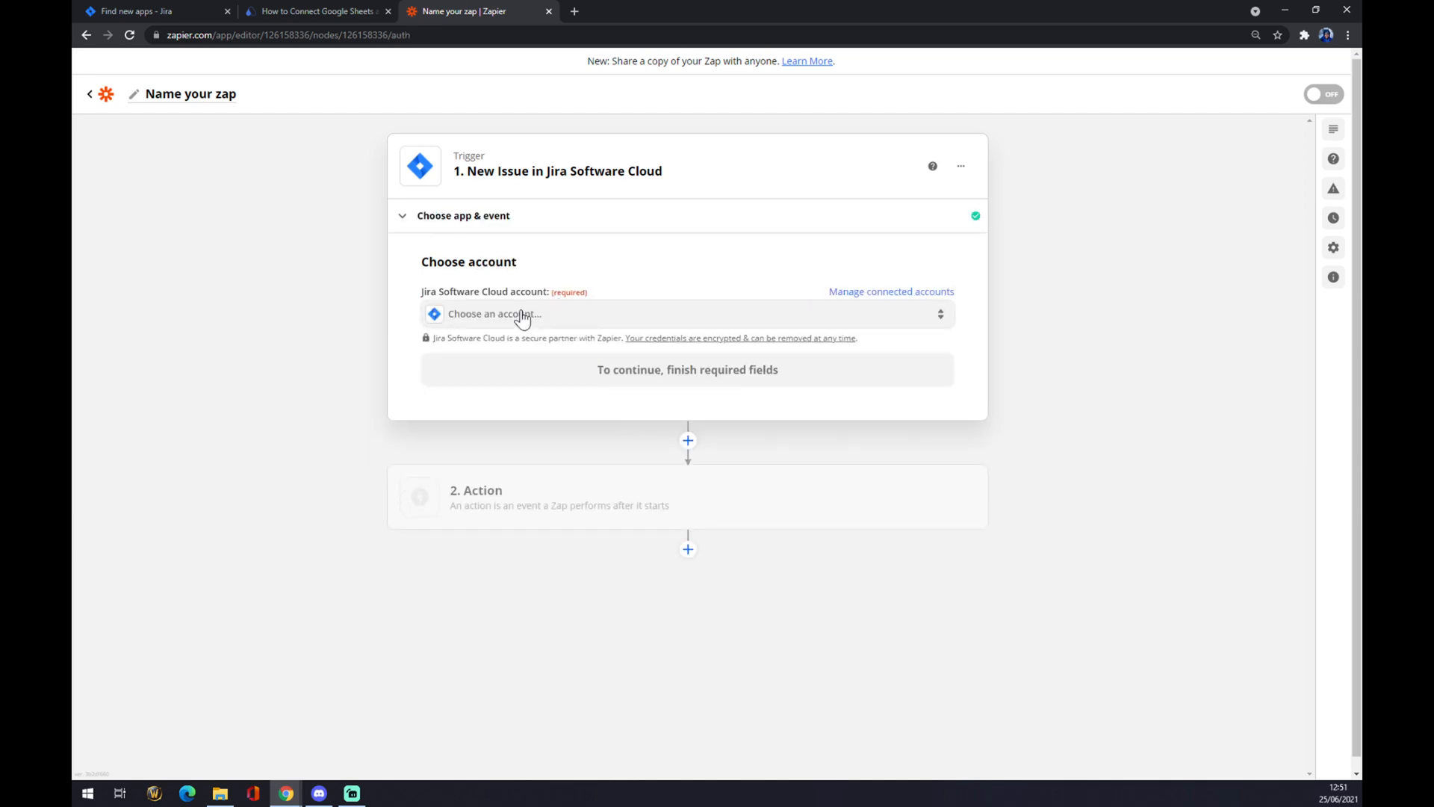
click(676, 313)
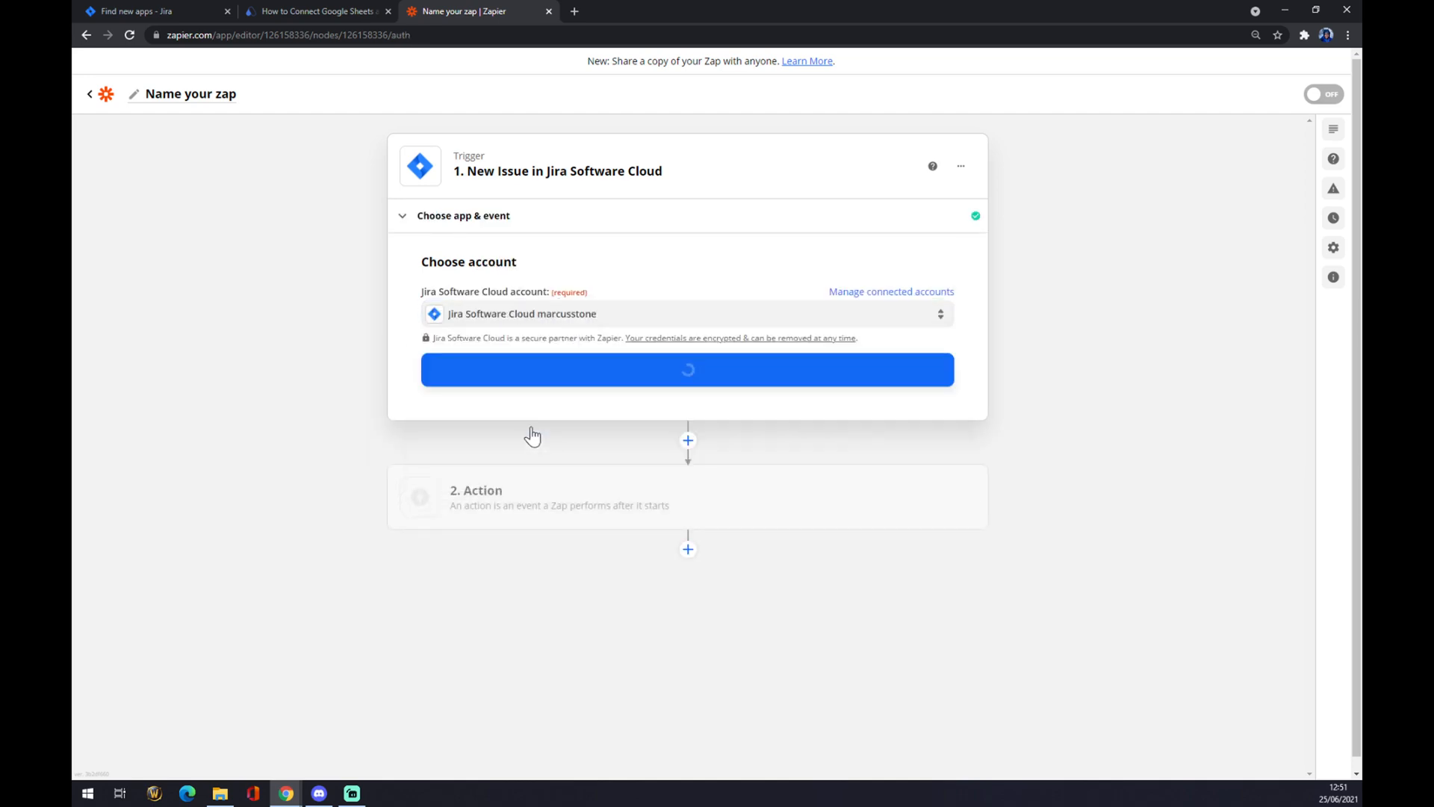
Step: Restrict the New Issue trigger to the MStone project and continue
click(687, 369)
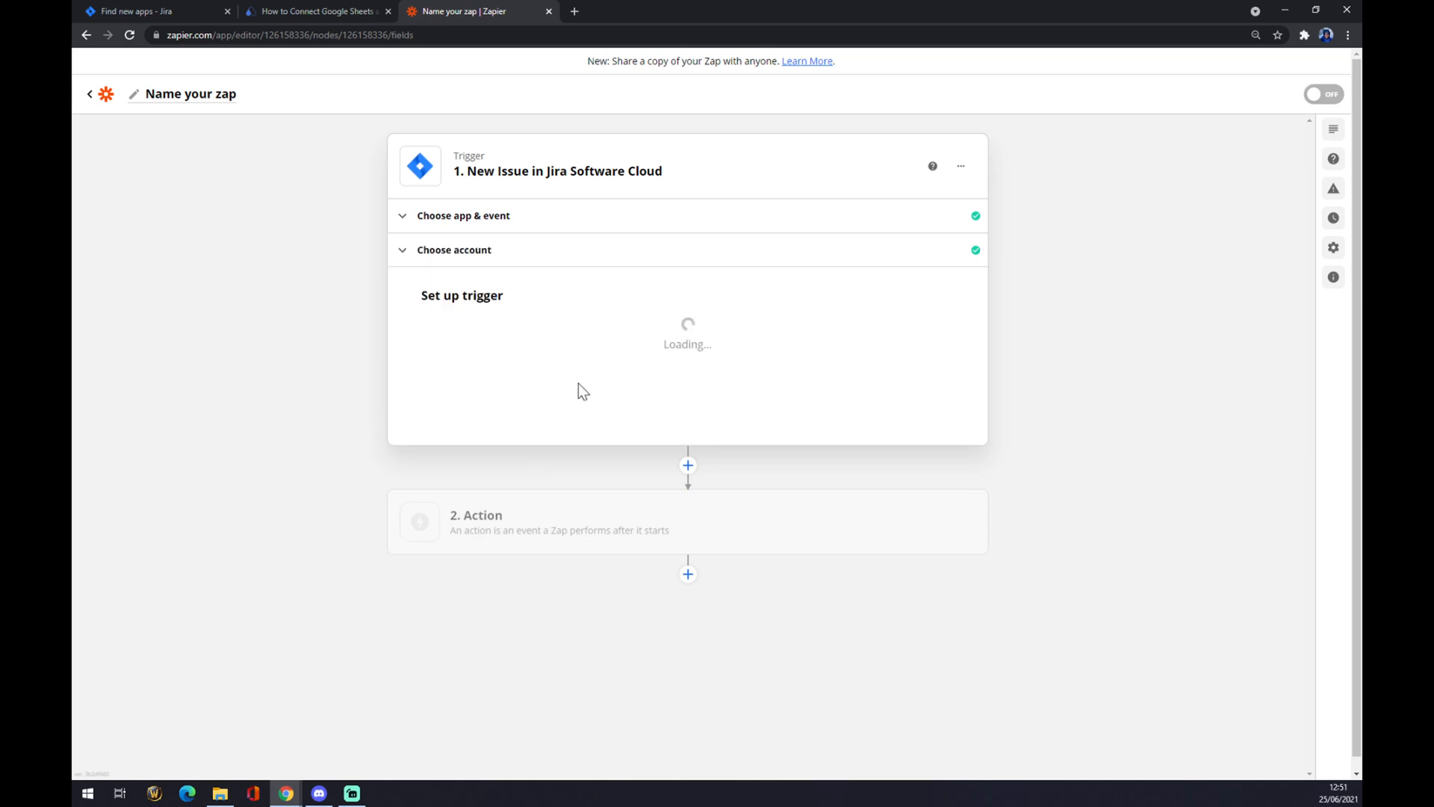
click(686, 345)
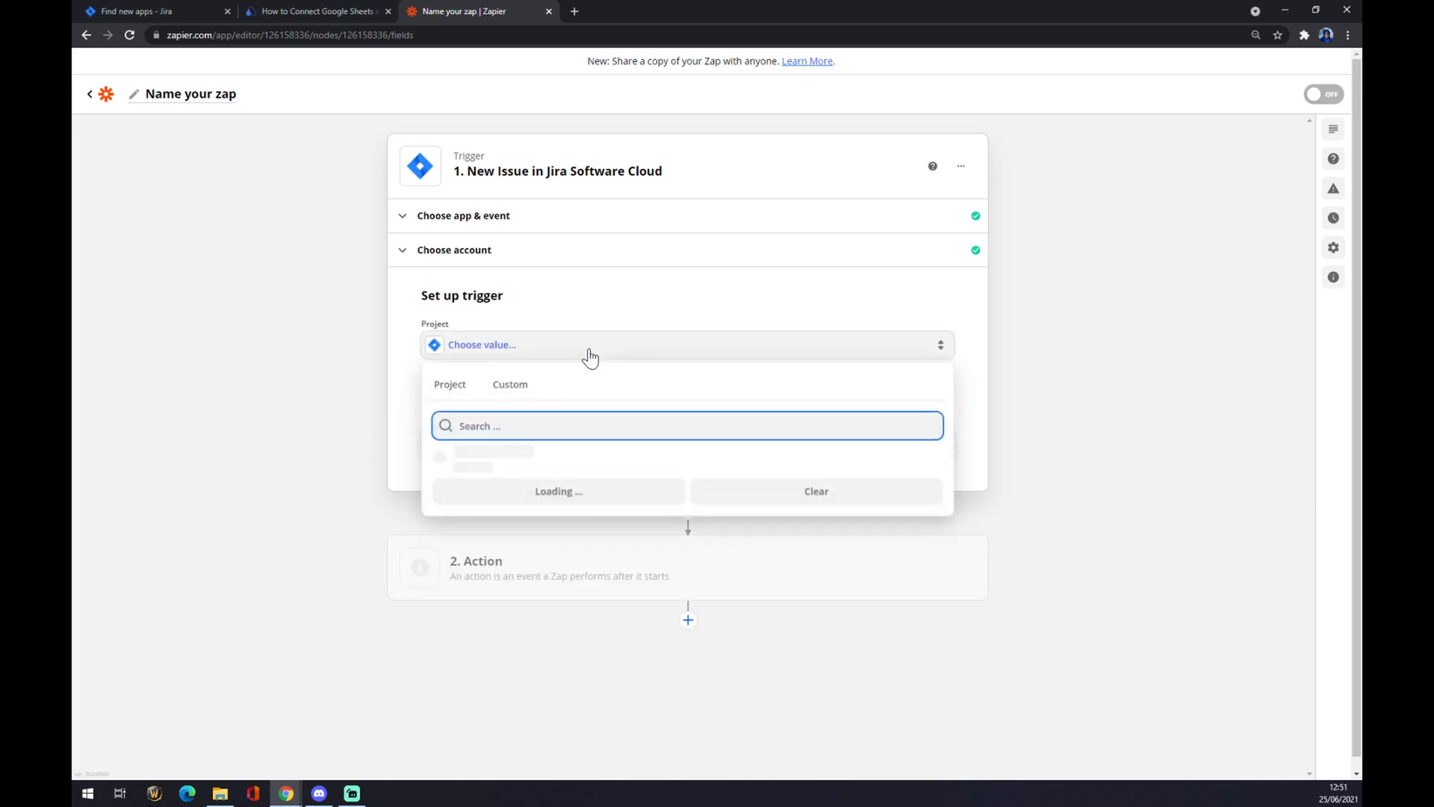
click(146, 11)
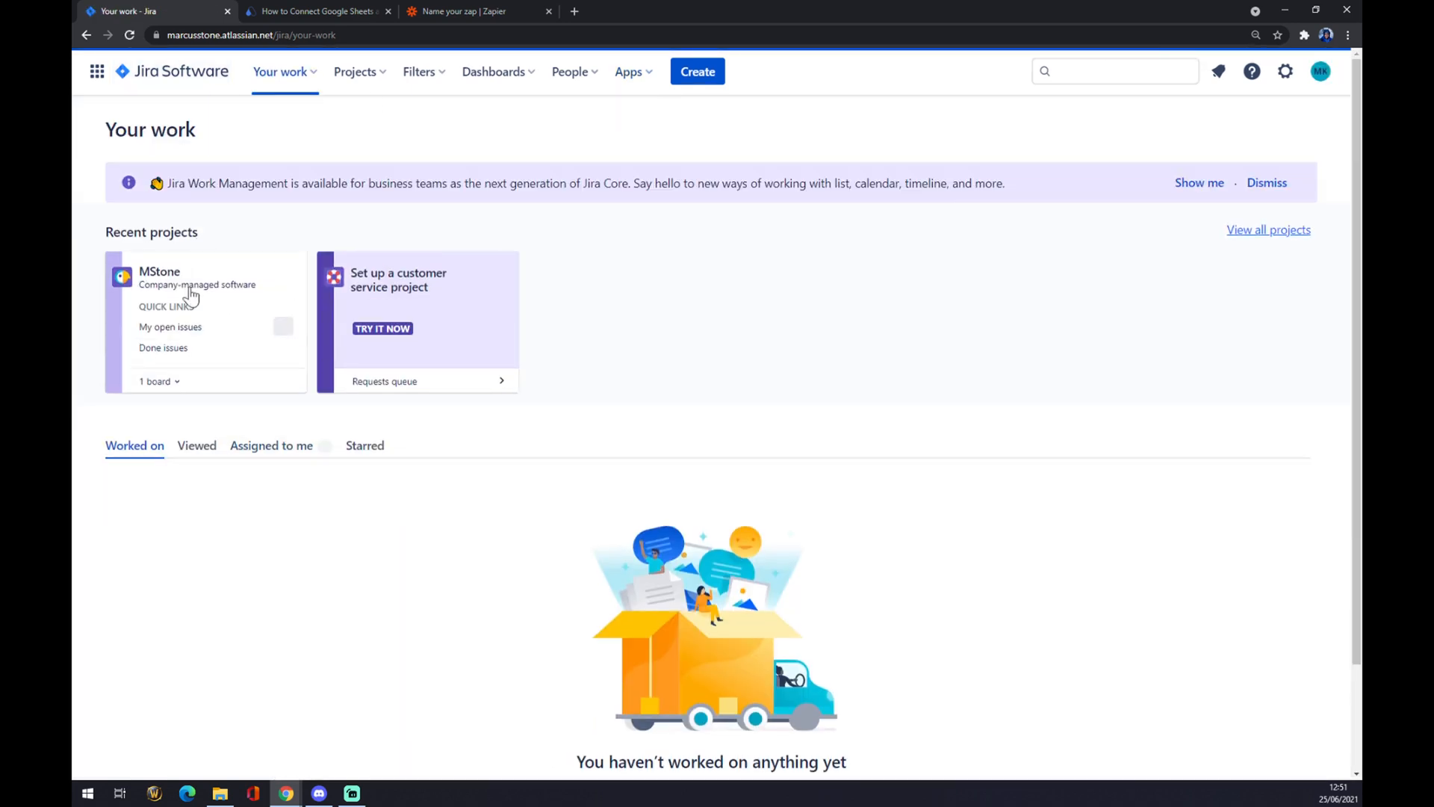
click(466, 11)
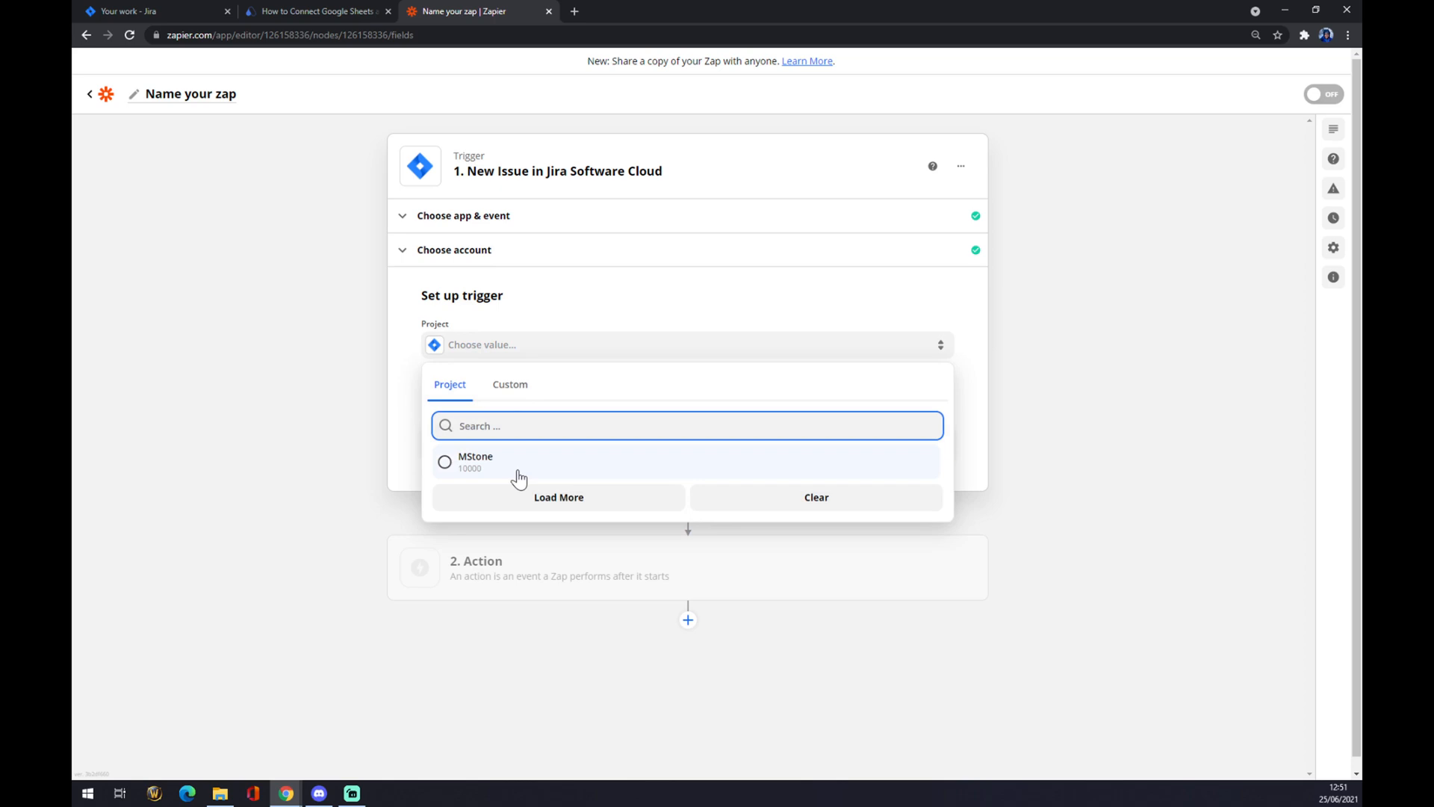
click(475, 461)
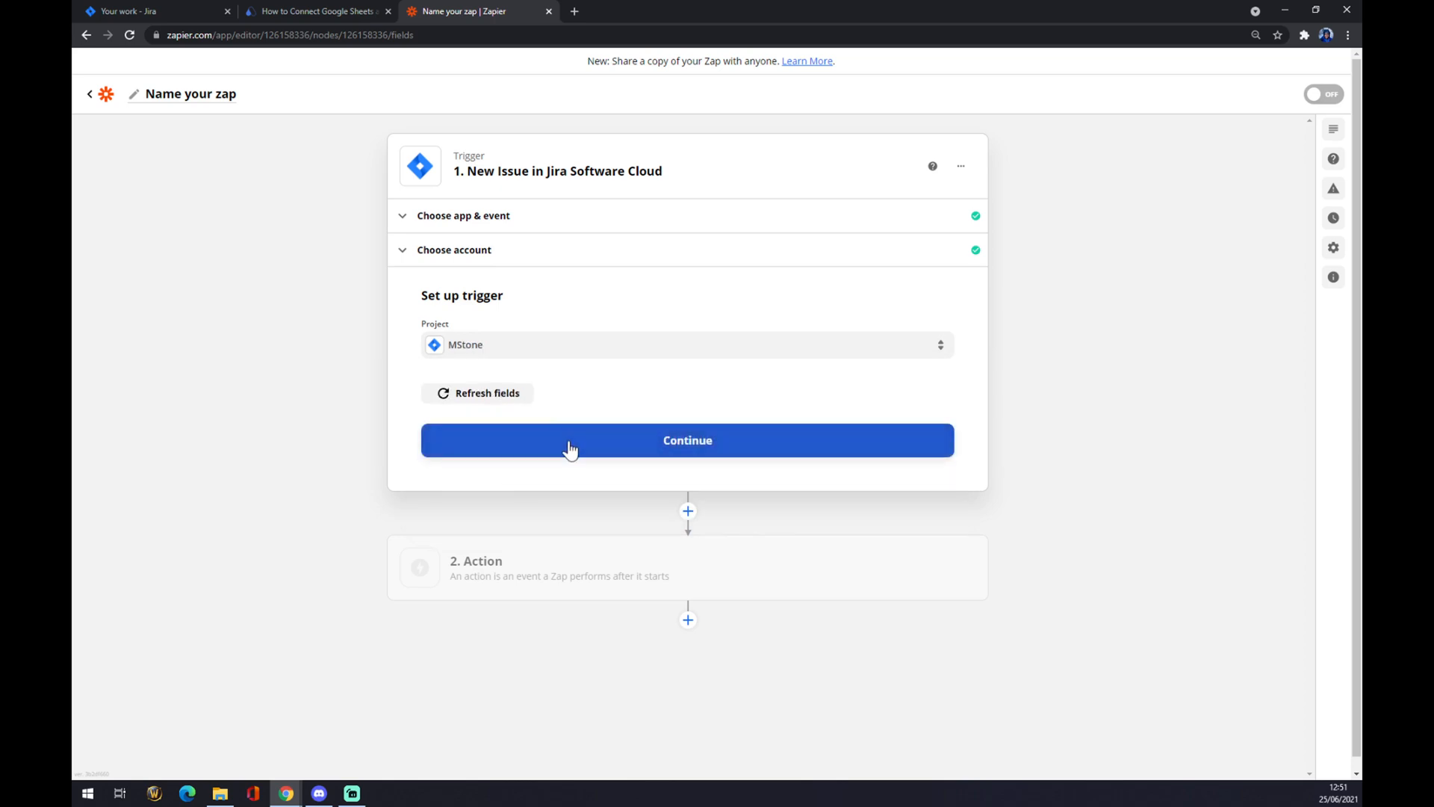
click(687, 440)
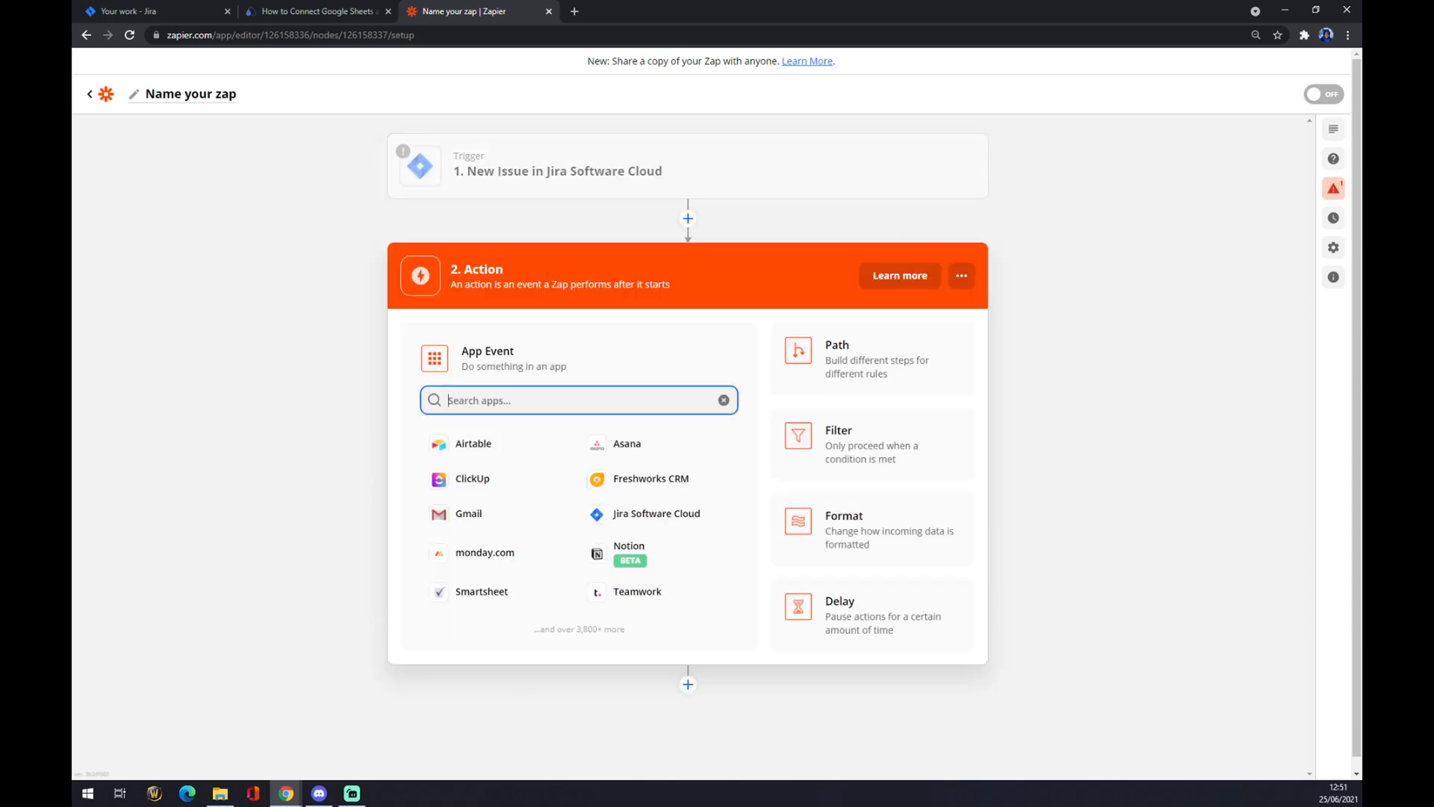
Step: Set the action app to Google Sheets with the Create Spreadsheet Row event
text(sheet)
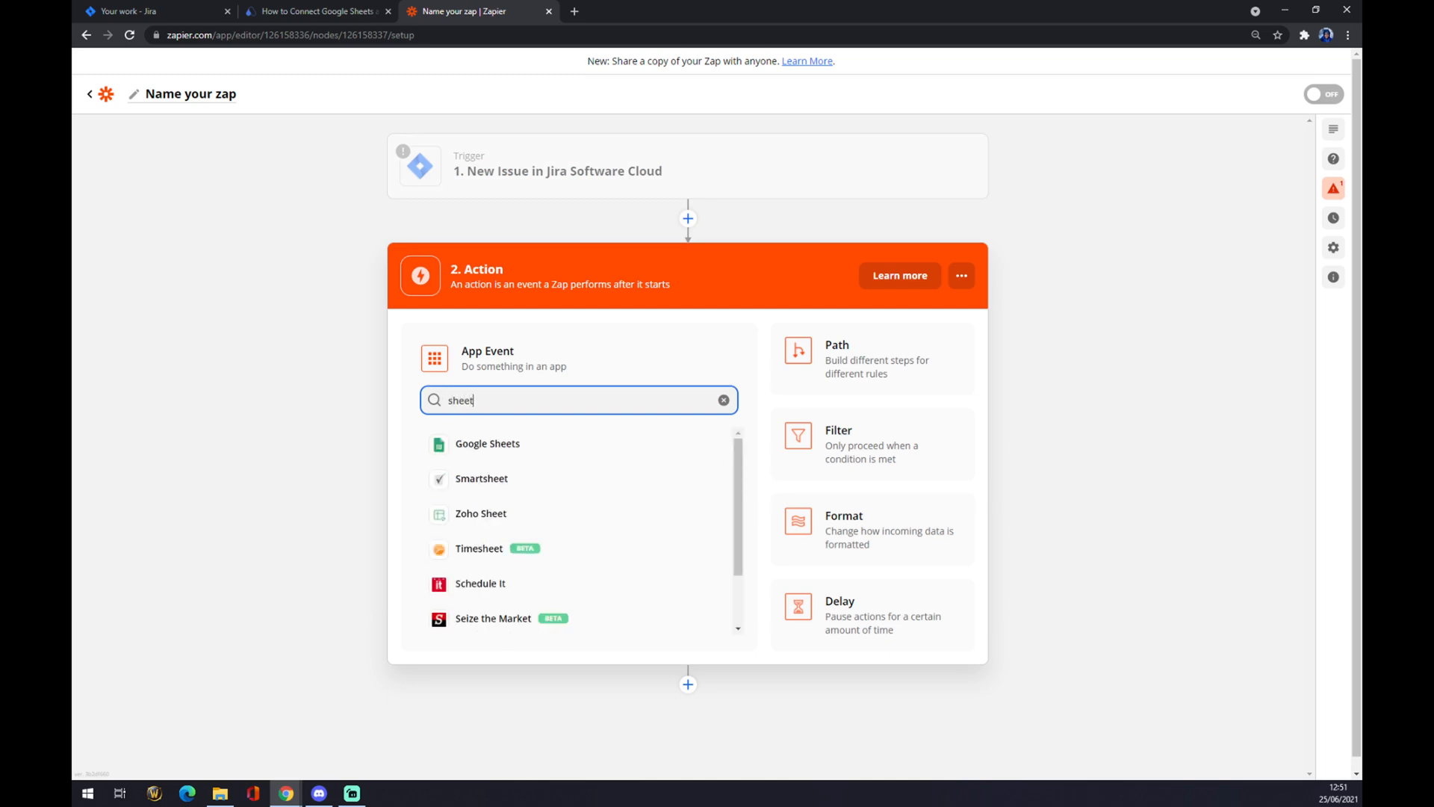
click(488, 443)
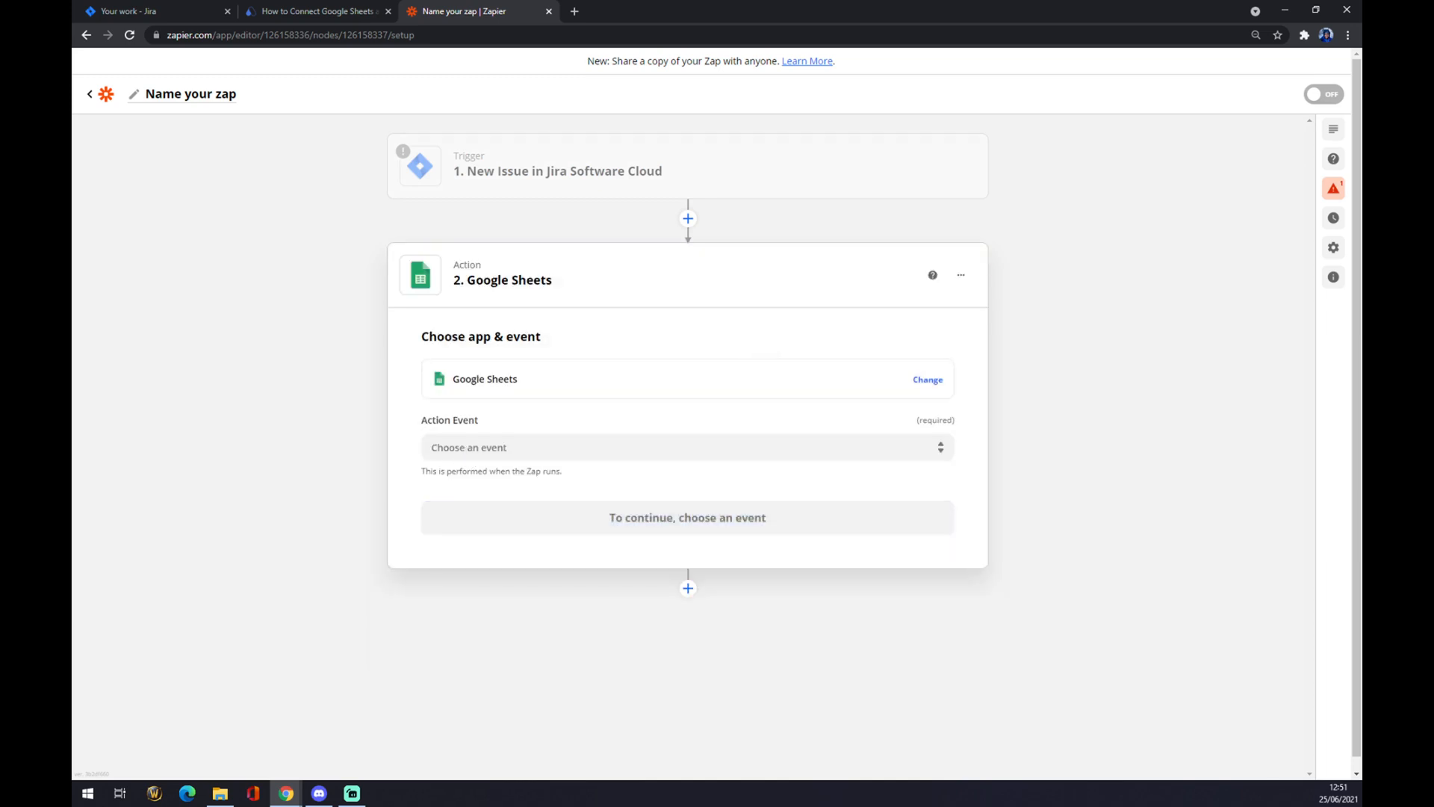
click(686, 448)
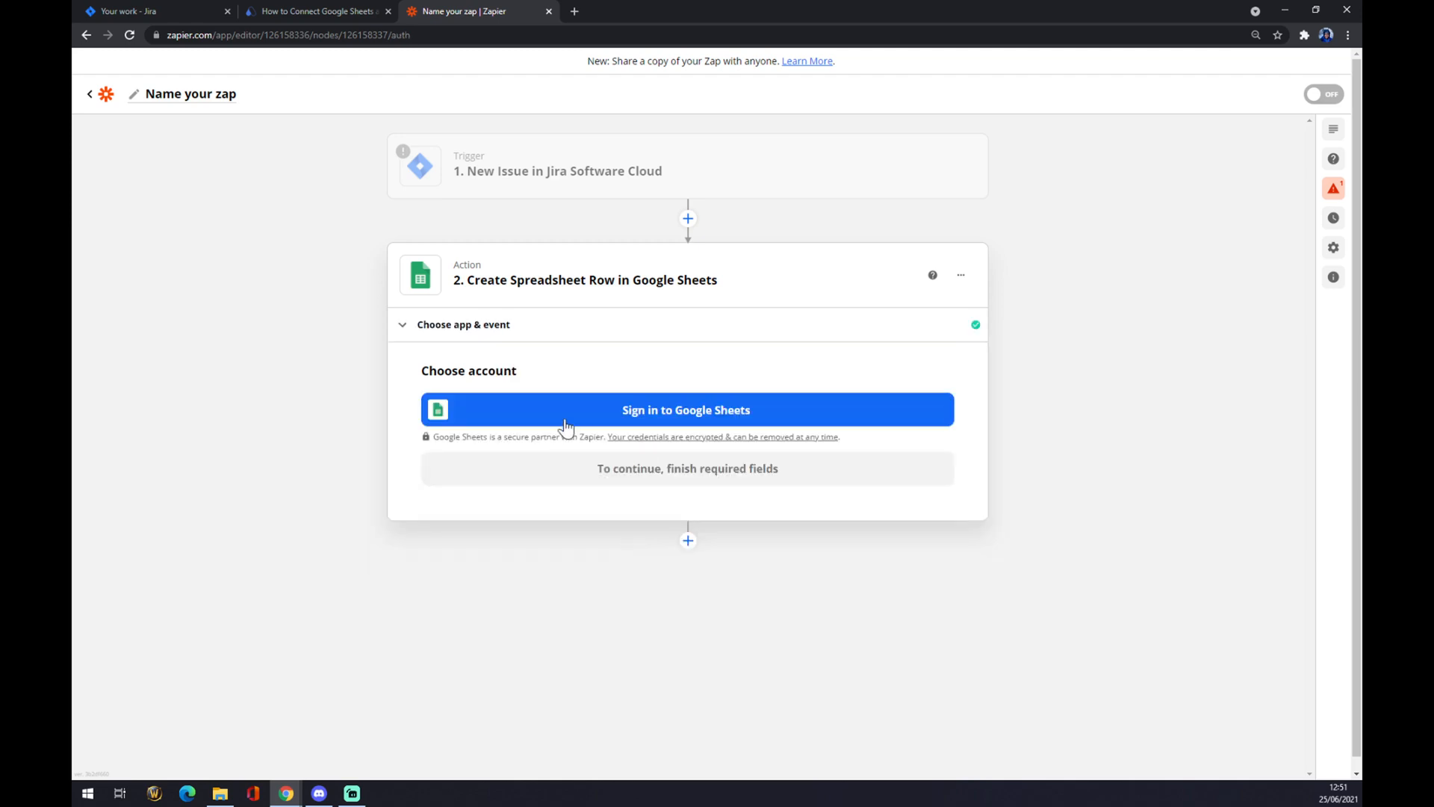
mouse_move(601, 372)
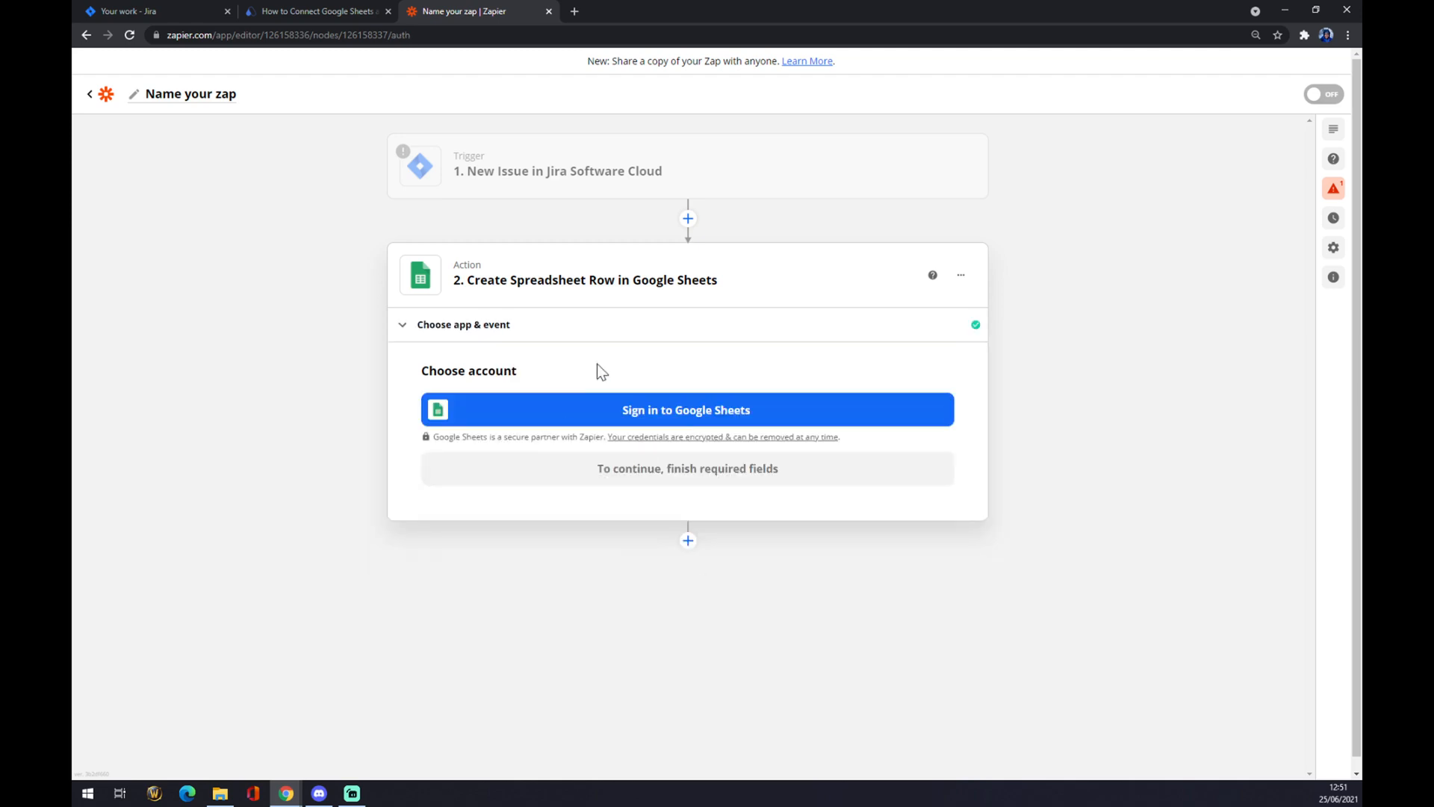